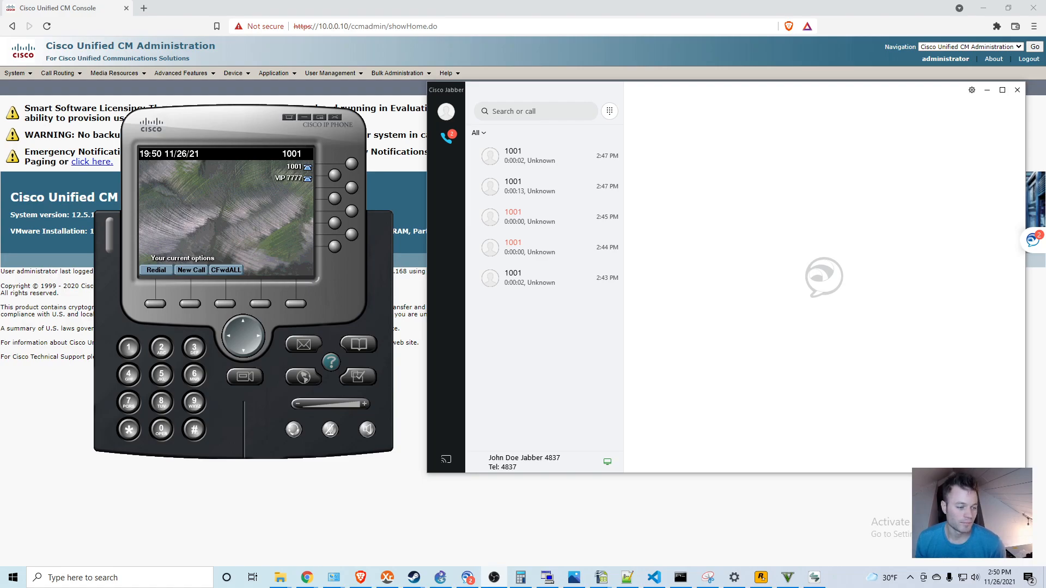
- Minimize the IP Communicator and Jabber windows to show the CUCM Administration home page
left_click(987, 89)
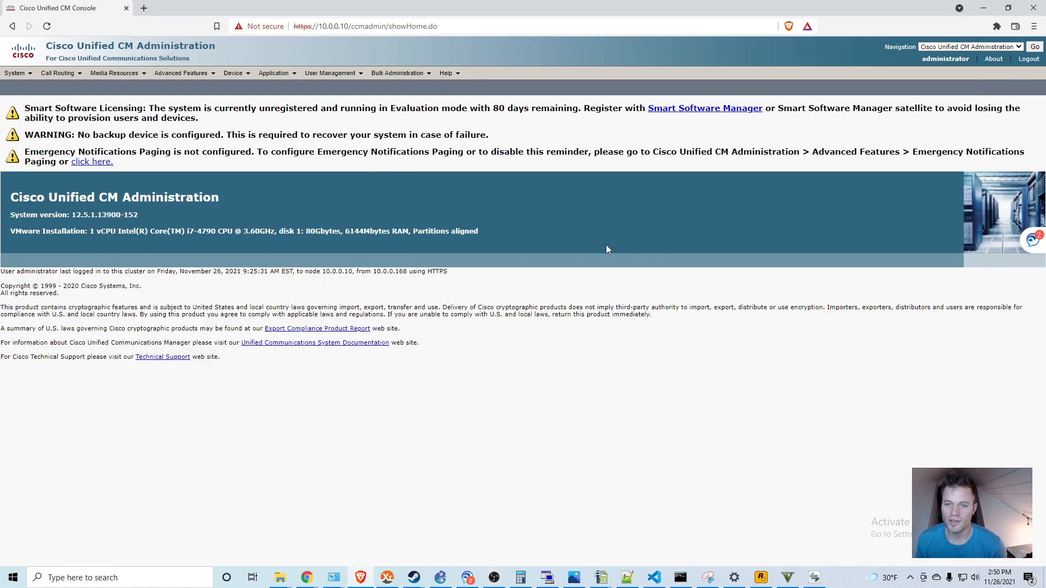
mouse_move(316, 94)
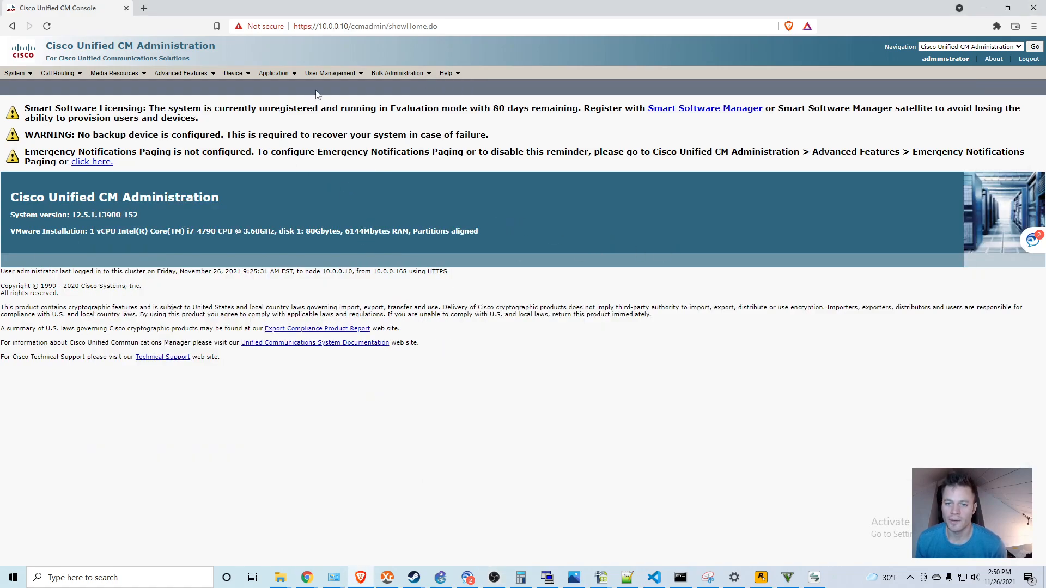
- Enable Mobility on end user jdoe's record and save it, reporting Update successful
left_click(329, 99)
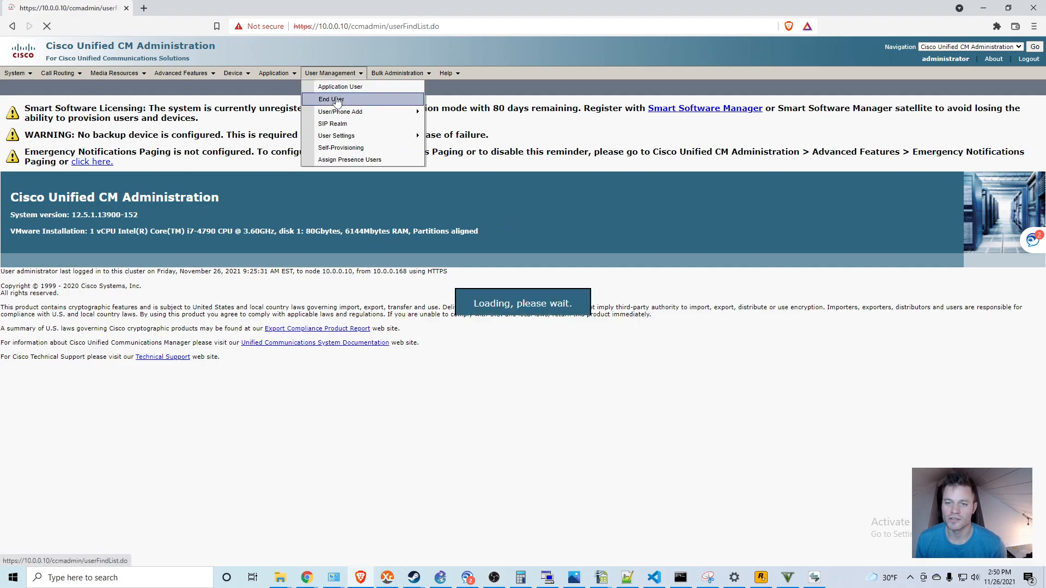
left_click(331, 99)
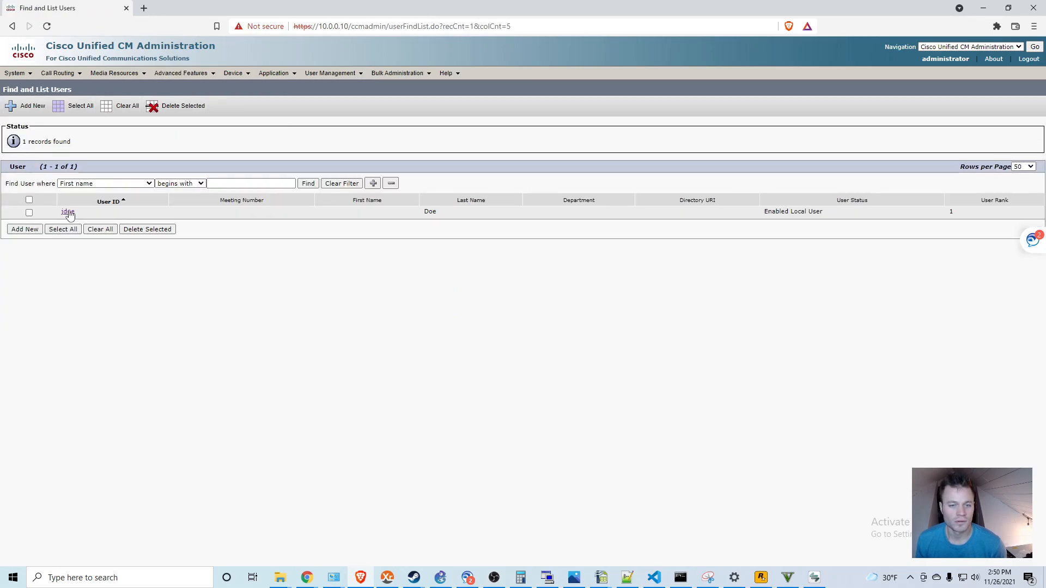
left_click(68, 212)
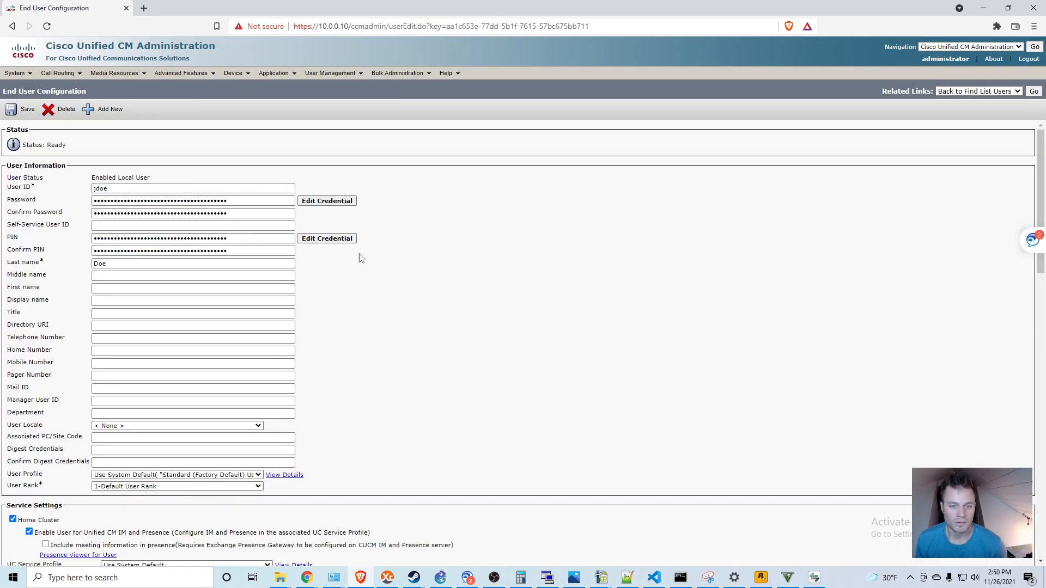
scroll("down", 3)
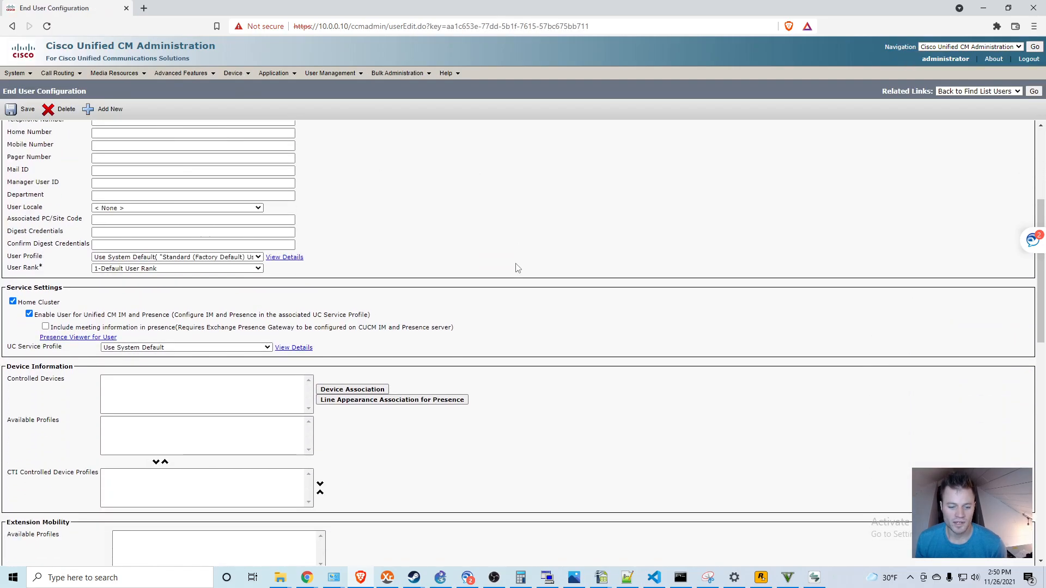
scroll("down", 3)
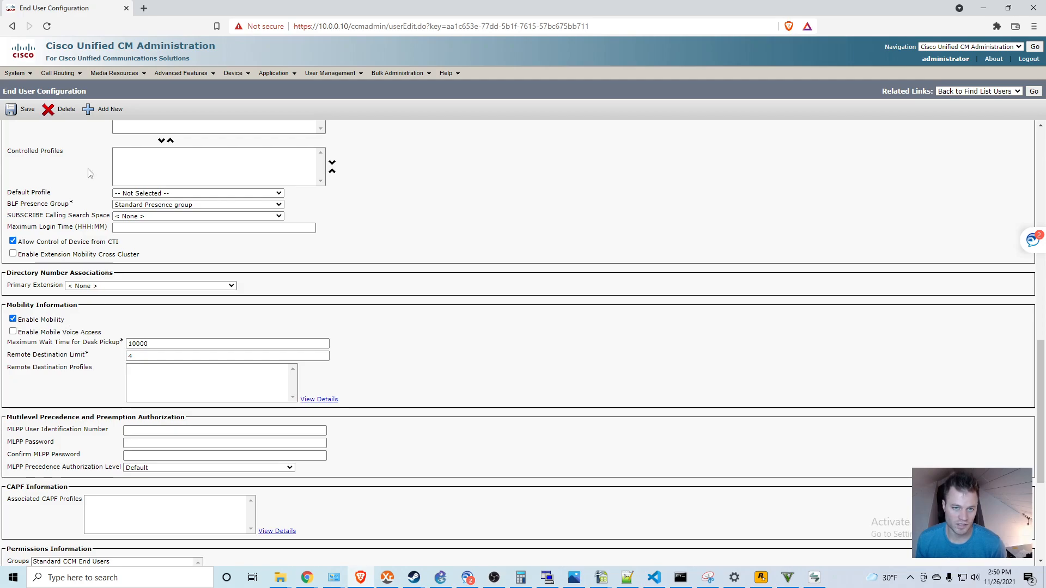
left_click(12, 109)
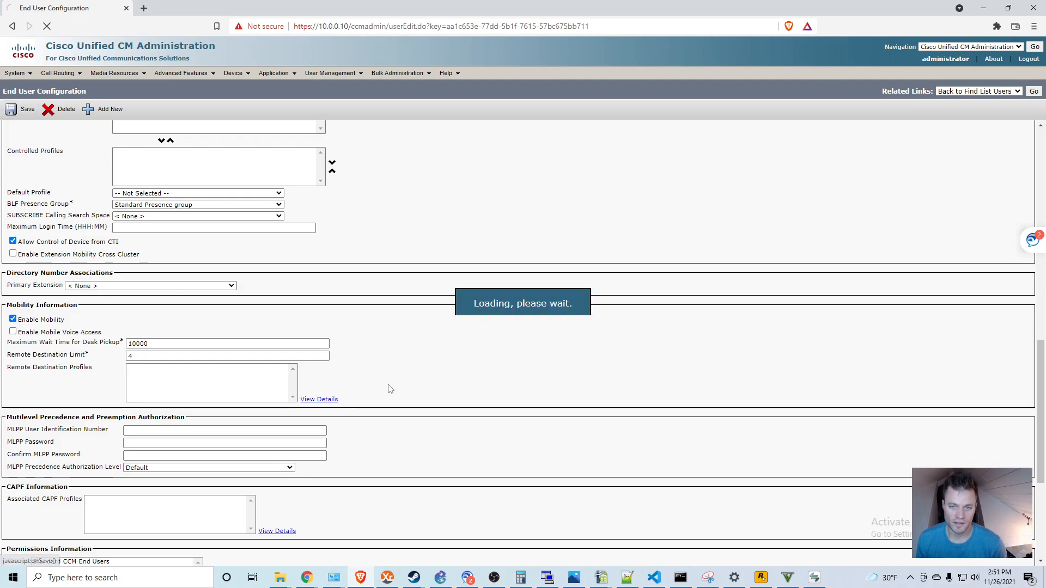
left_click(12, 109)
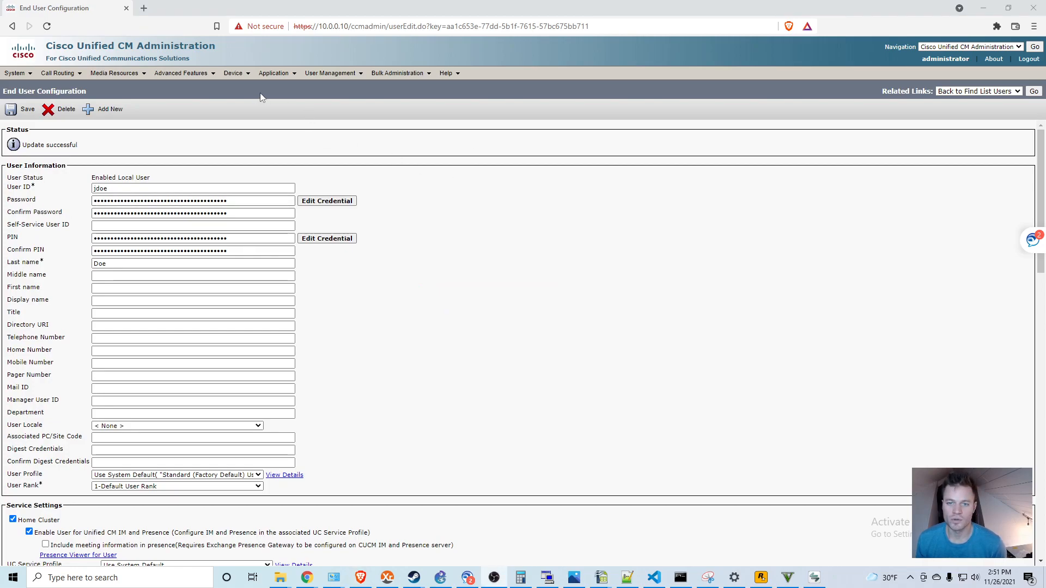
- List the Remote Destination Profiles under Device Settings, finding 0 records
left_click(233, 72)
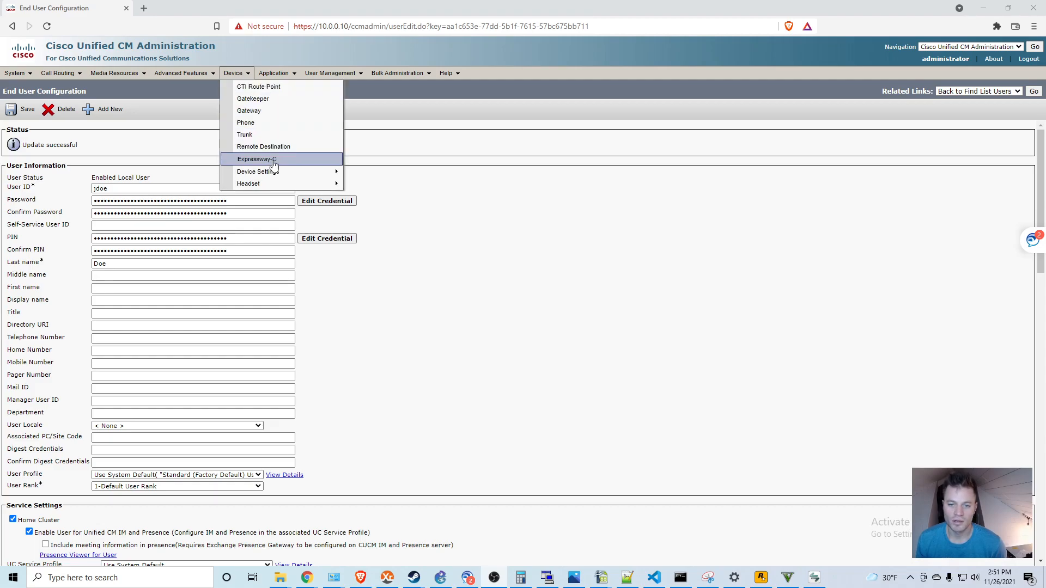
mouse_move(257, 171)
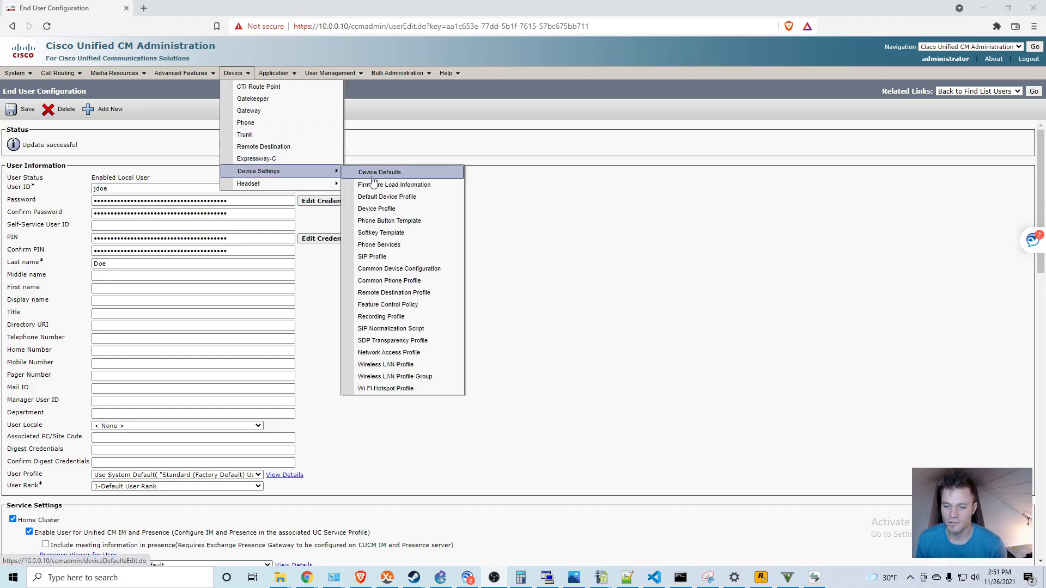
mouse_move(405, 290)
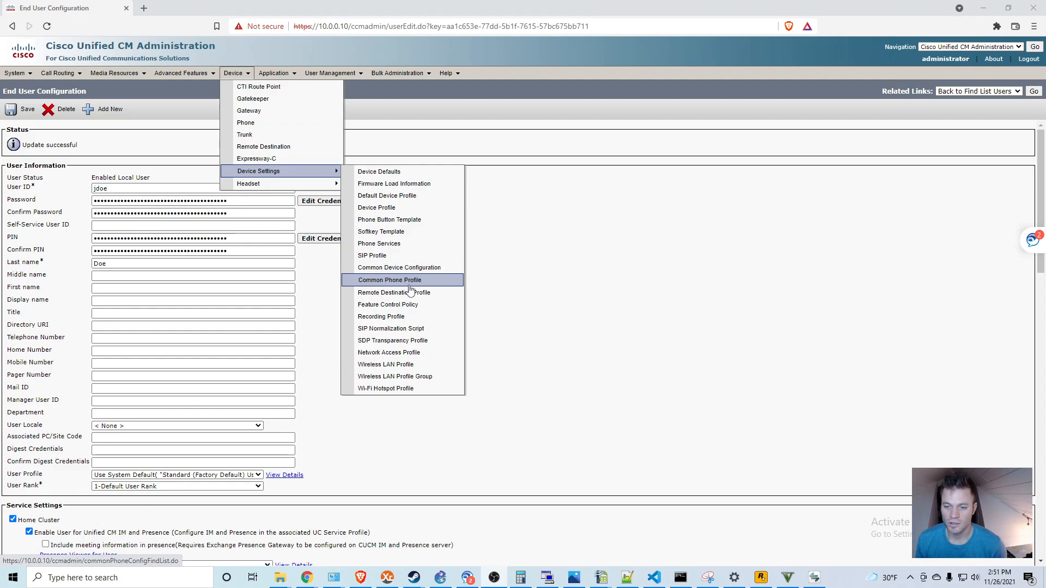
left_click(393, 291)
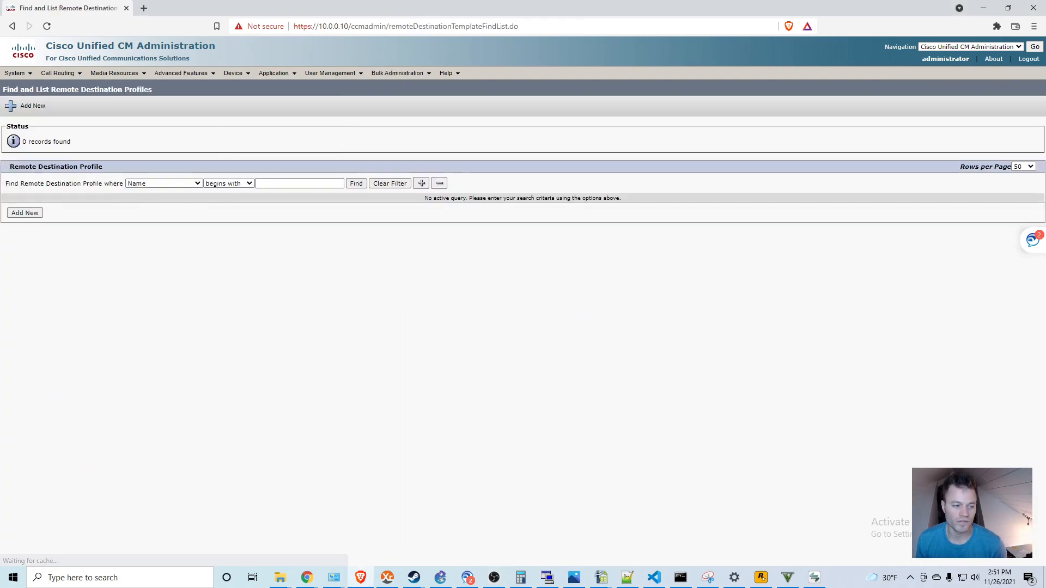
left_click(23, 213)
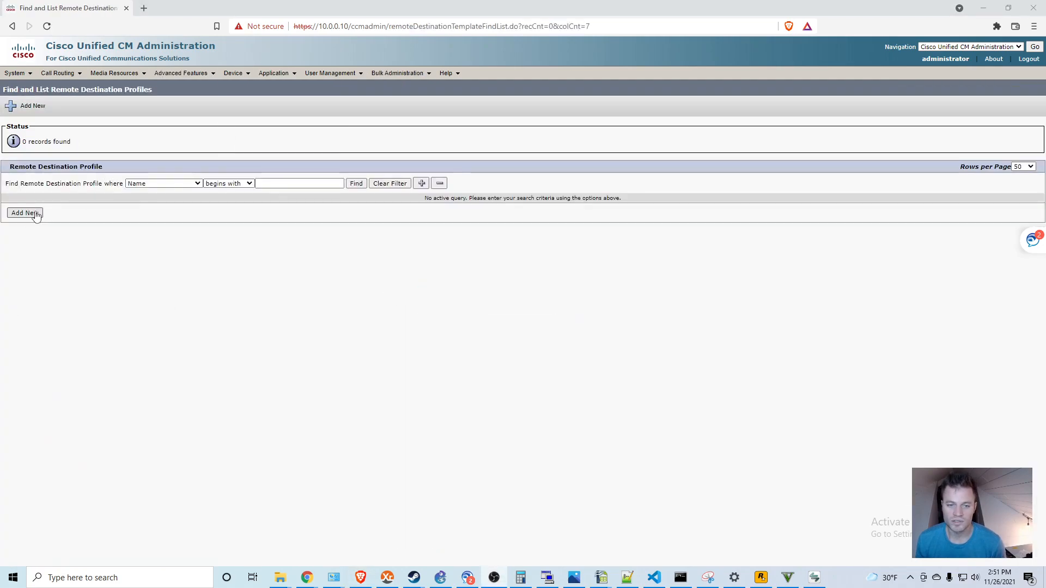
- Start a new remote destination profile named John Doe RDP described as John Doe Cell Phone
left_click(25, 213)
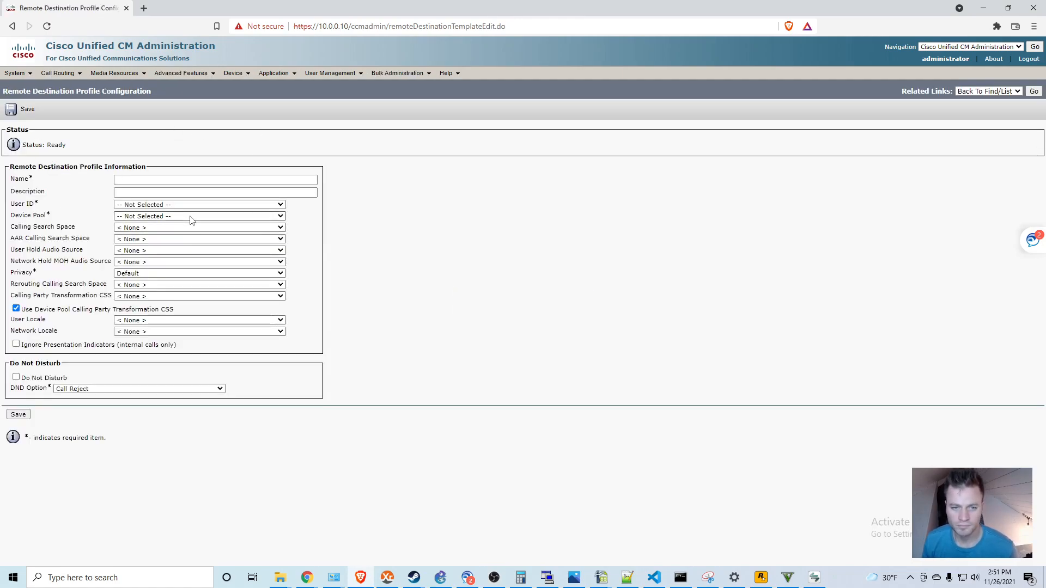
left_click(214, 180)
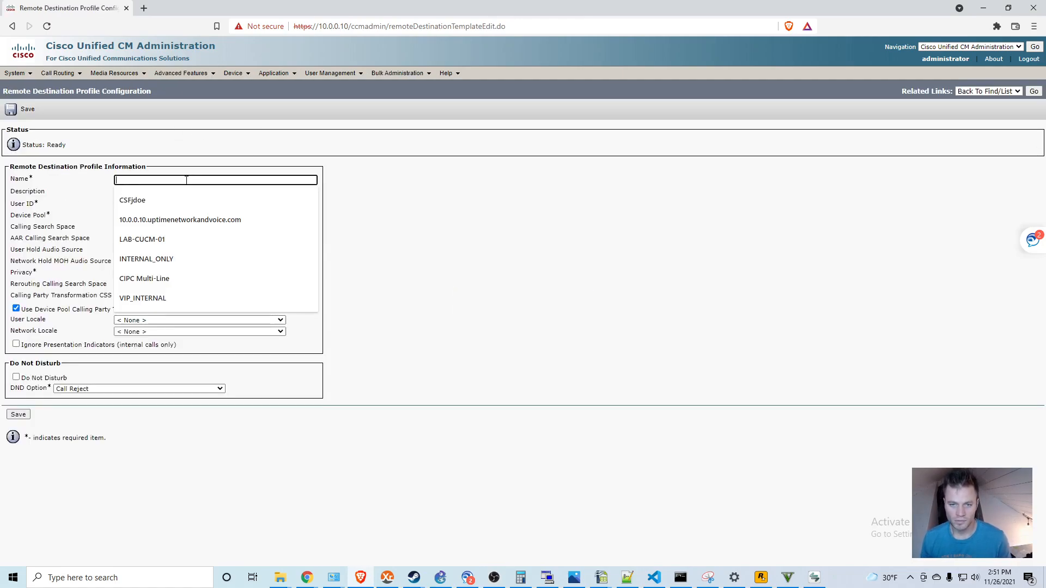
type("John Doe")
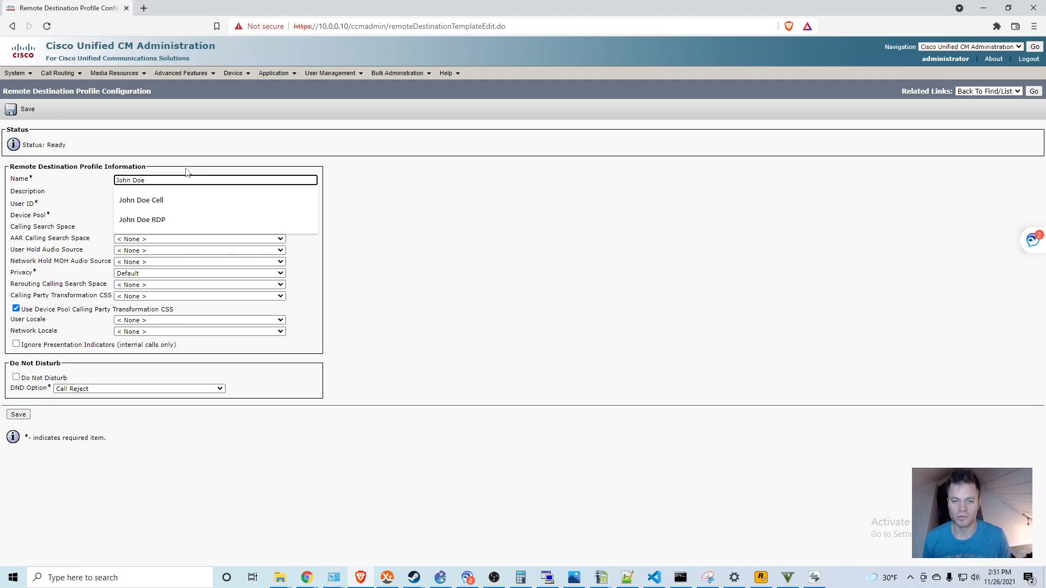
left_click(143, 220)
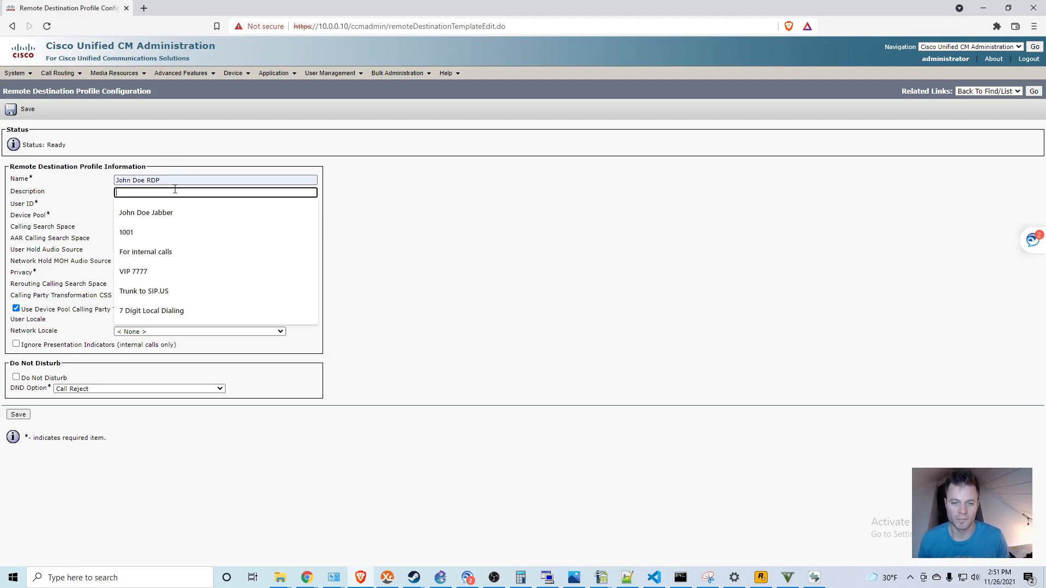
left_click(145, 213)
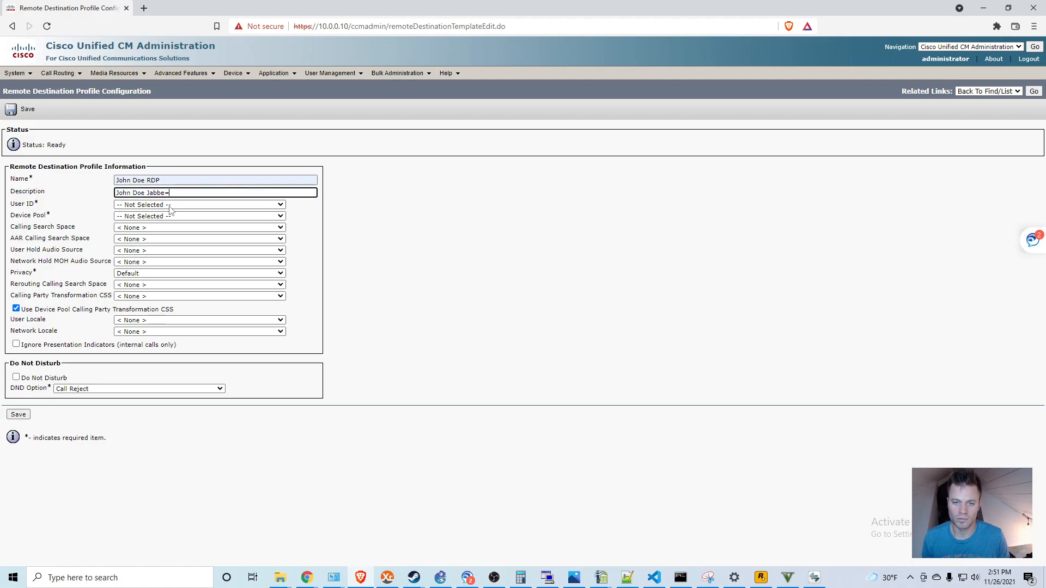
type("John Doe Cell Phone")
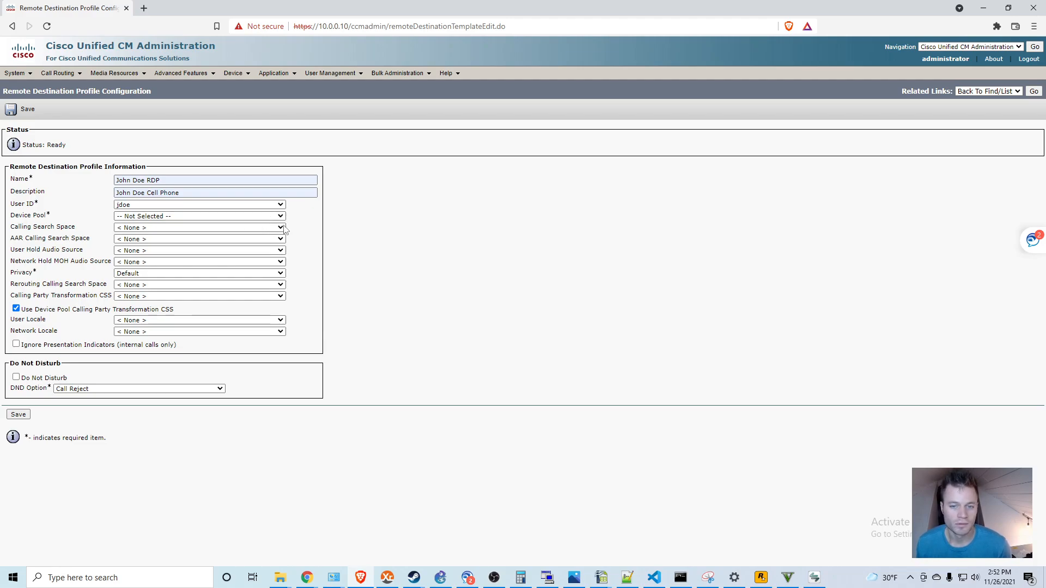
- Set device pool Default, calling and rerouting search spaces INT_LCL_LD, and save the profile
left_click(198, 216)
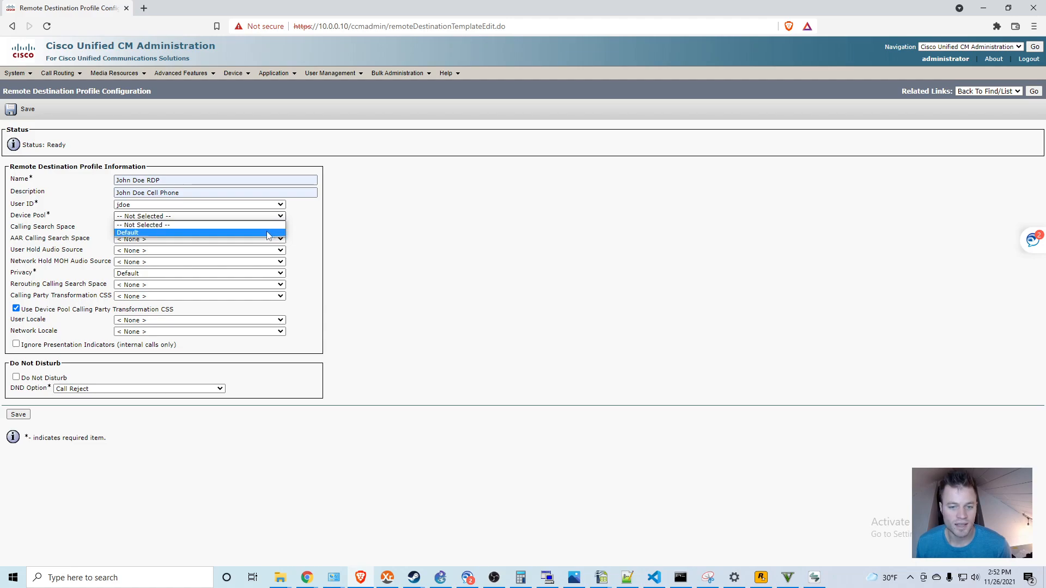
left_click(128, 232)
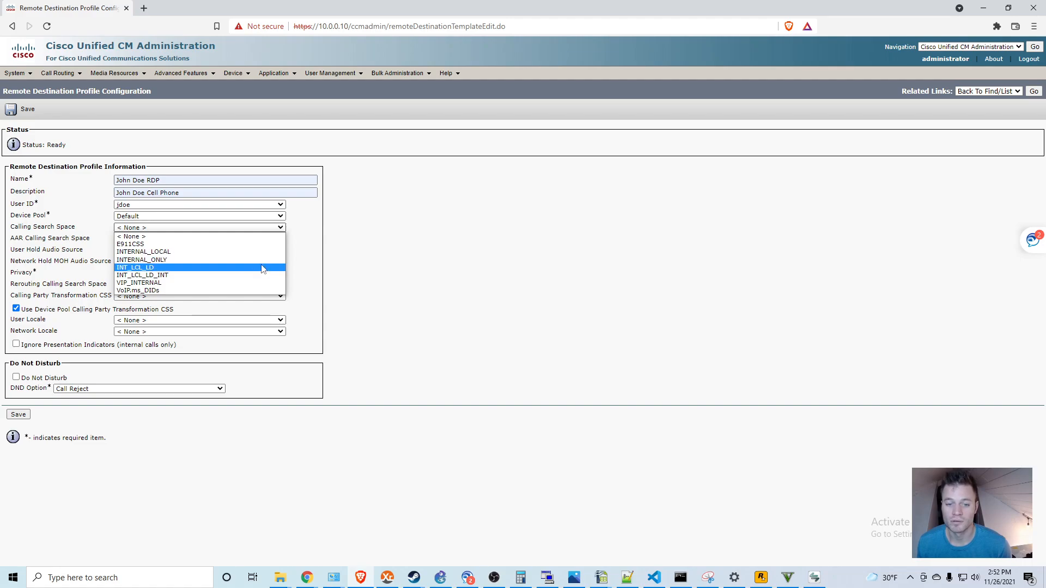
left_click(135, 267)
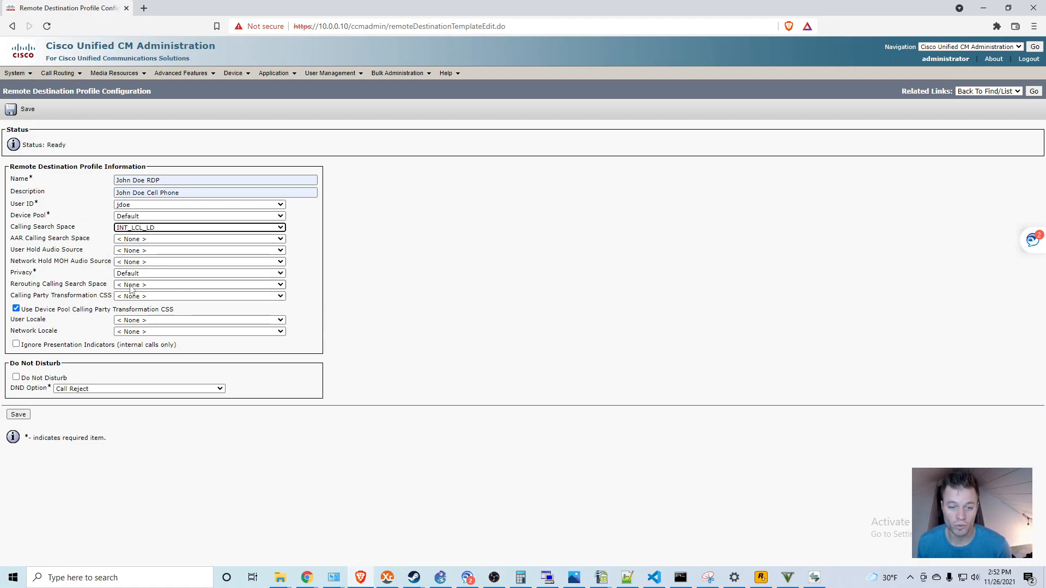
left_click(199, 284)
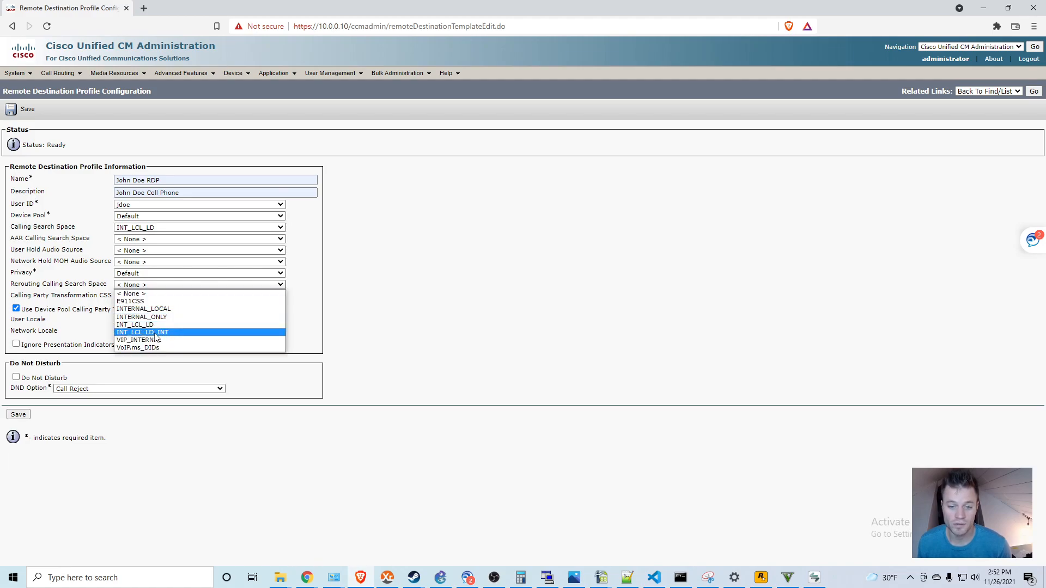
left_click(142, 331)
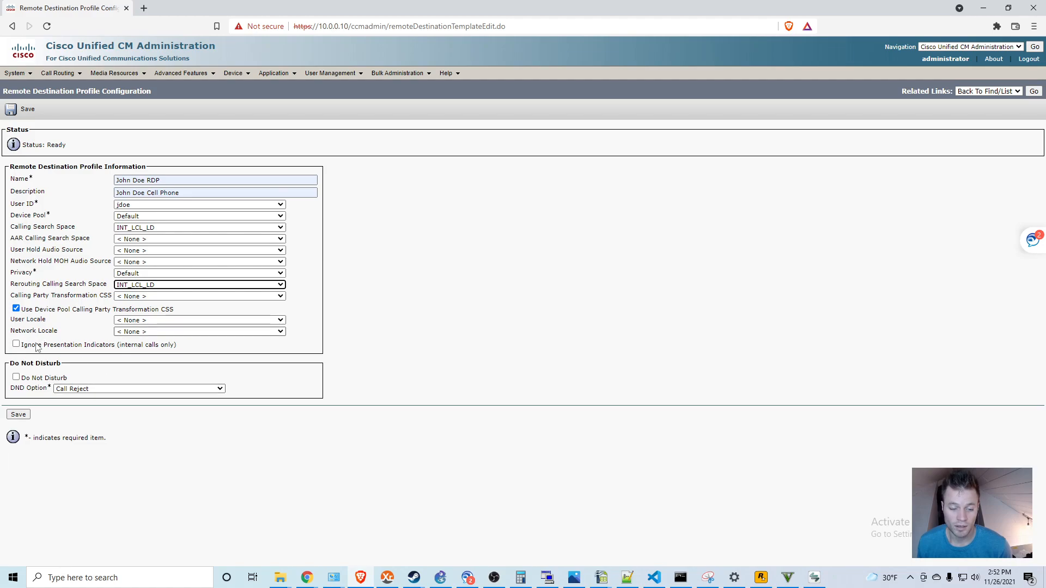
left_click(17, 414)
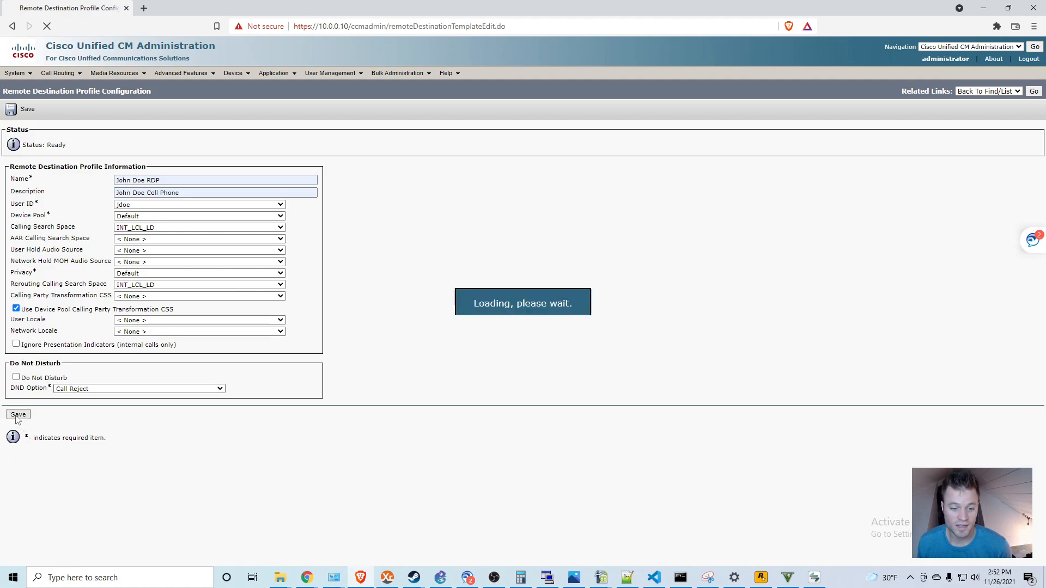
- After Add successful, begin adding a new directory number as line 1 of John Doe RDP
left_click(18, 414)
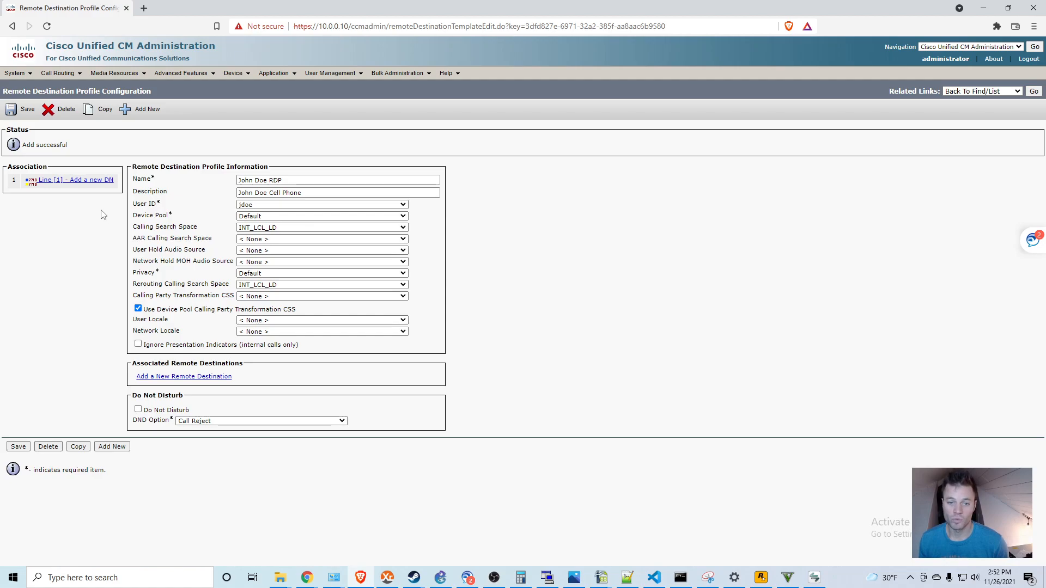
mouse_move(100, 190)
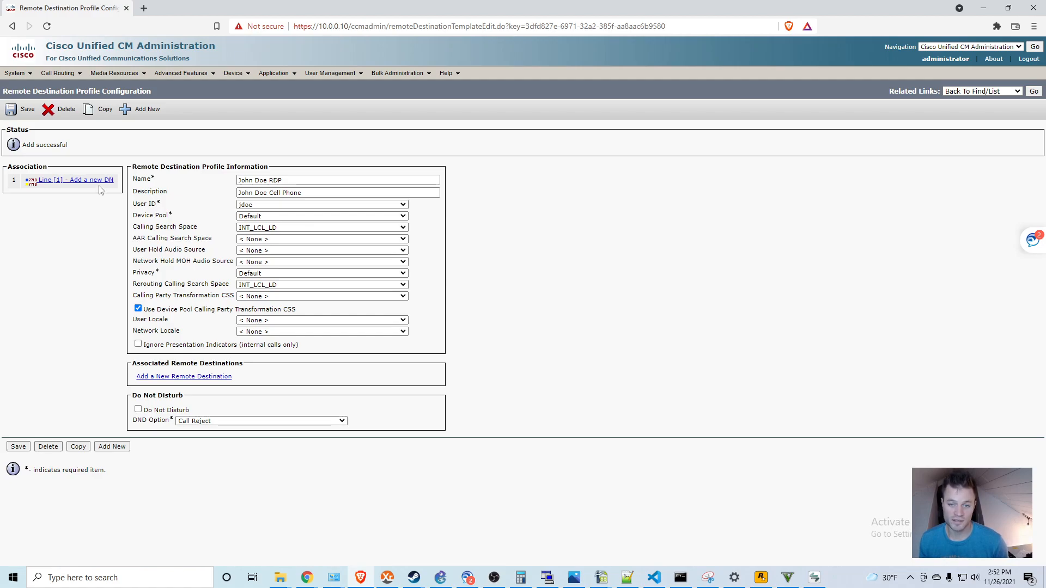
left_click(71, 180)
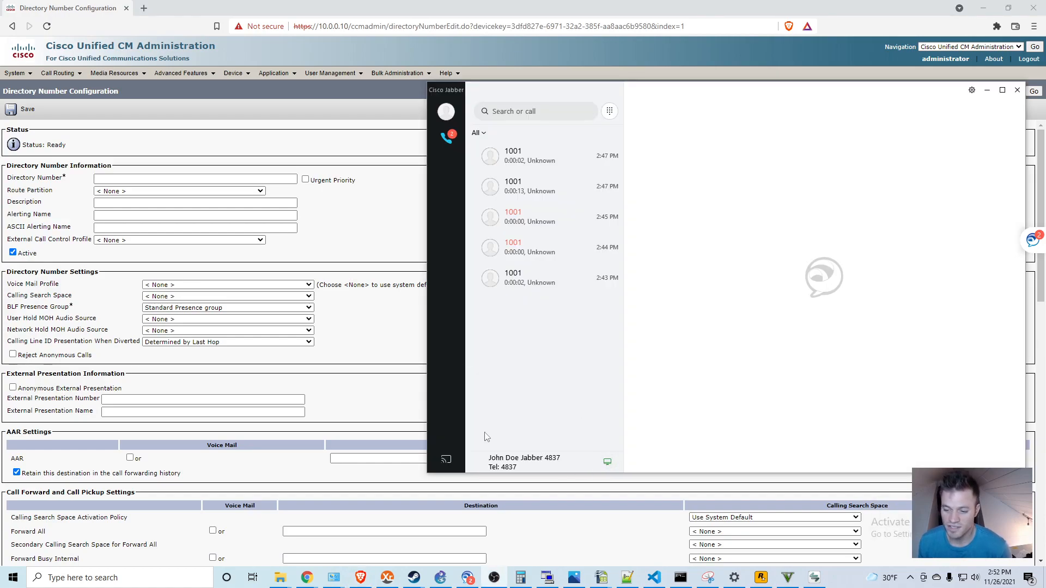
- Assign directory number 4837 in the Internal partition to the line
left_click(195, 178)
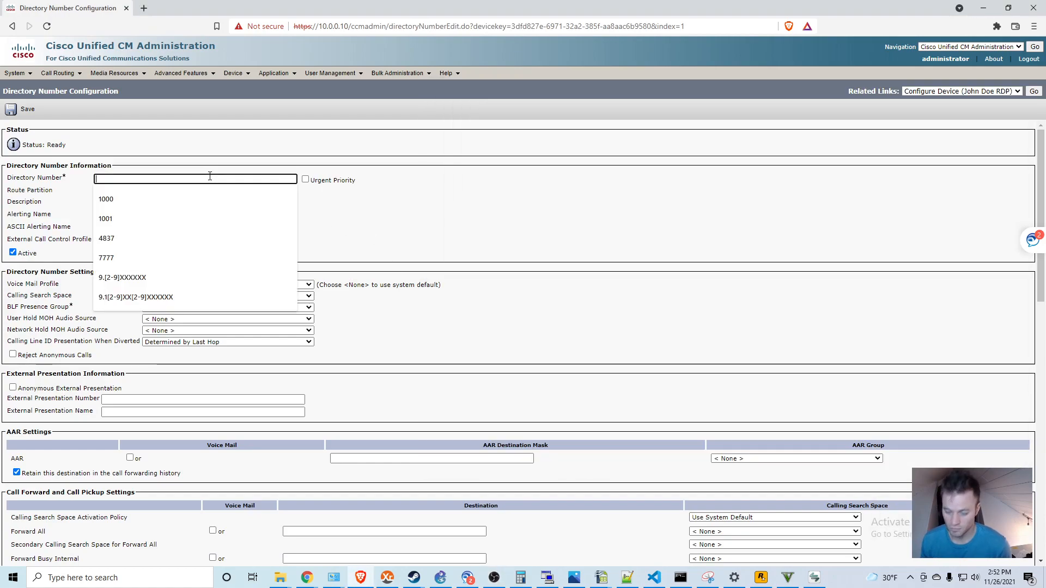
left_click(107, 237)
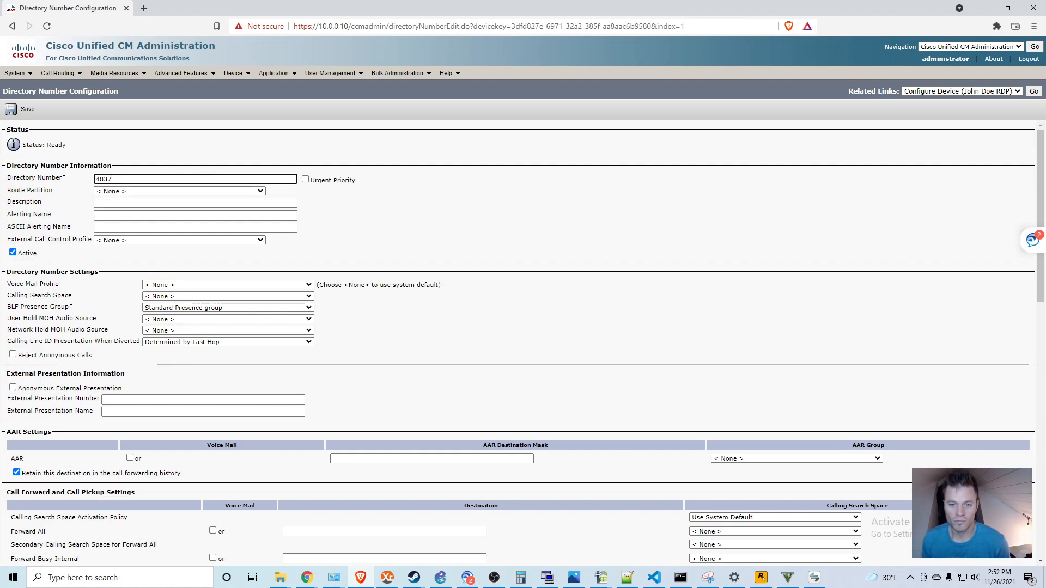
left_click(179, 191)
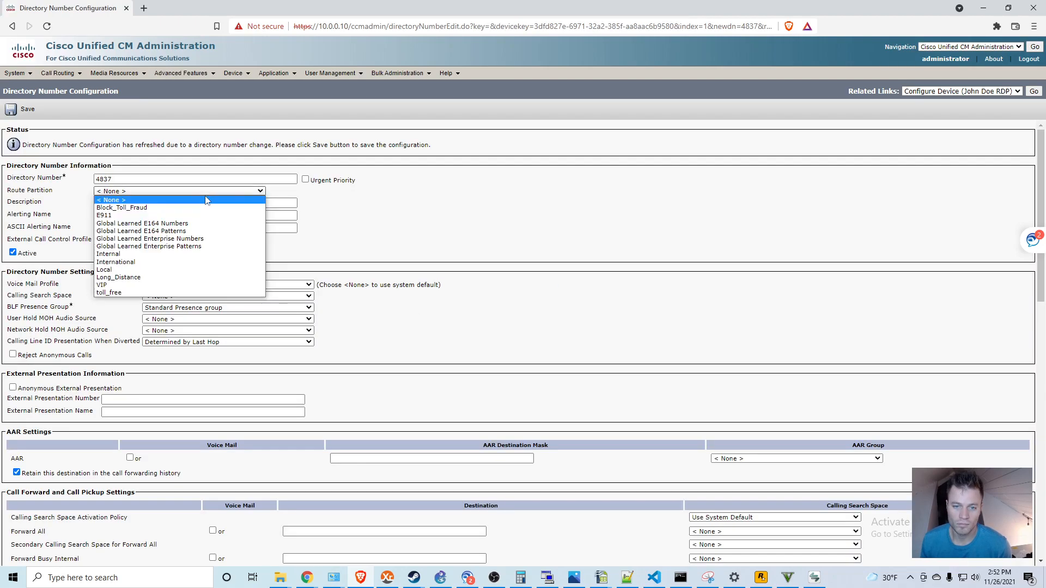
mouse_move(171, 254)
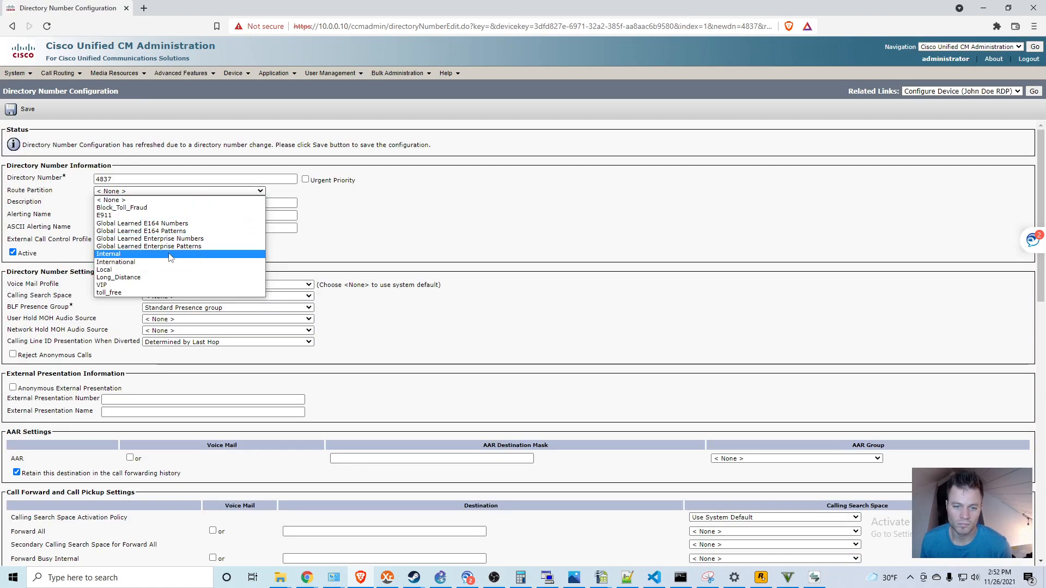
left_click(108, 254)
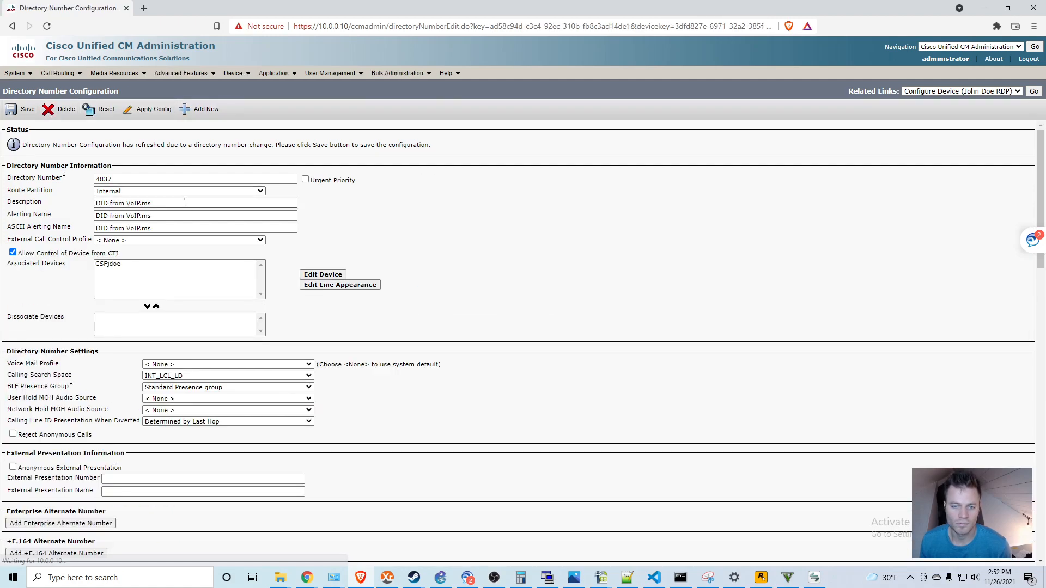
scroll("down", 3)
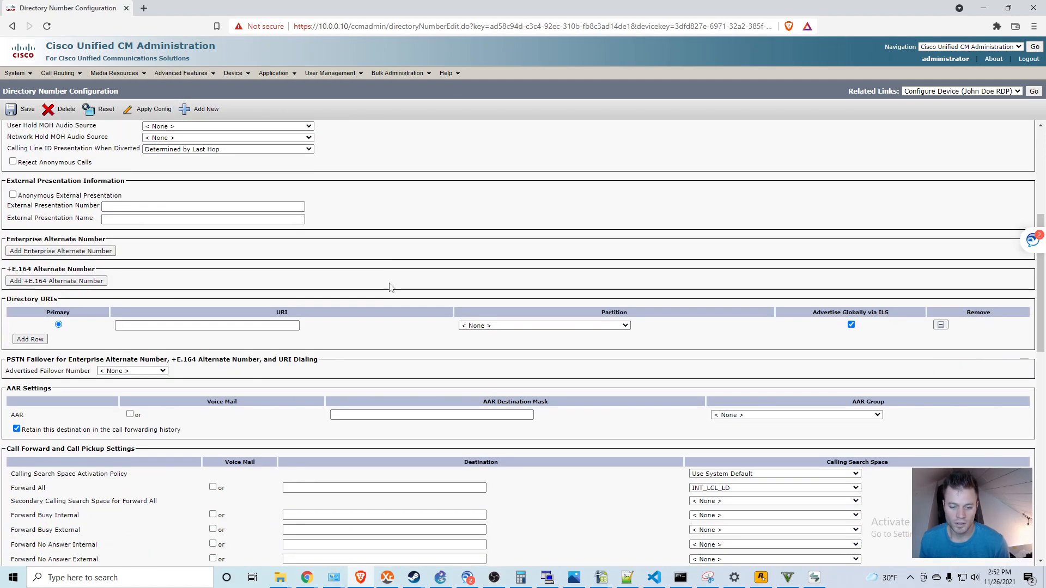
scroll("down", 3)
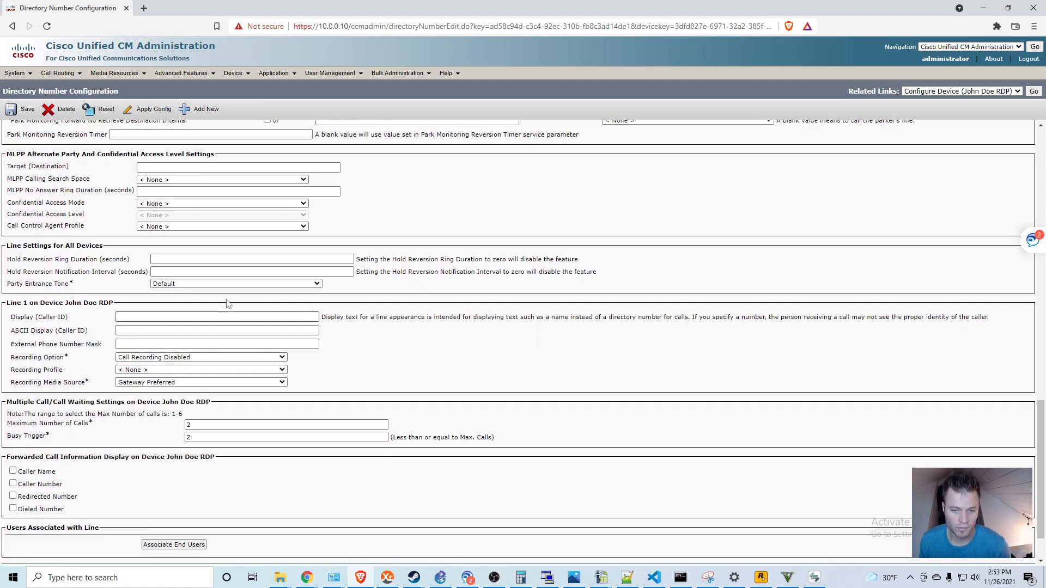
left_click(216, 317)
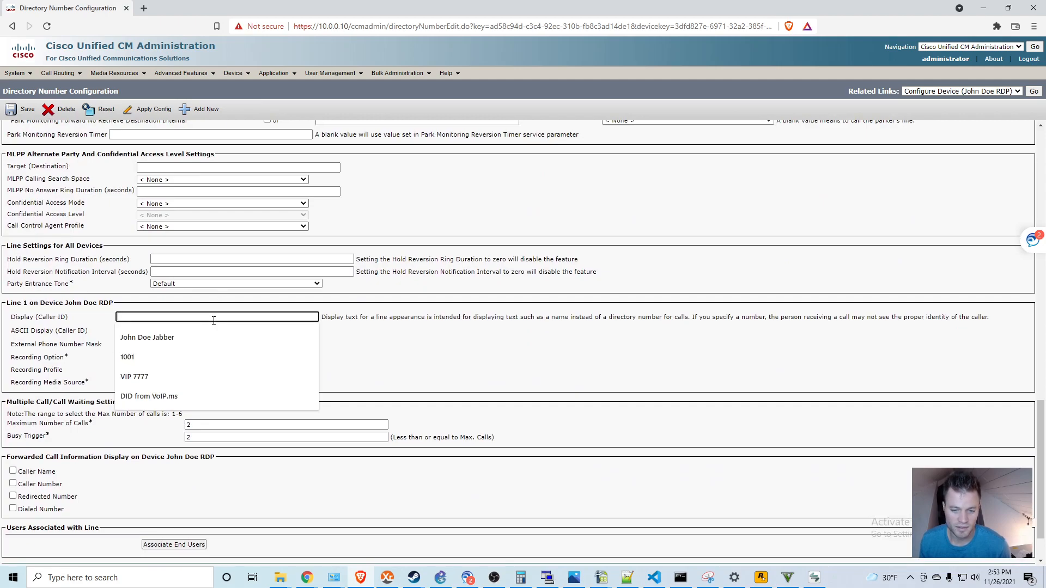
left_click(155, 396)
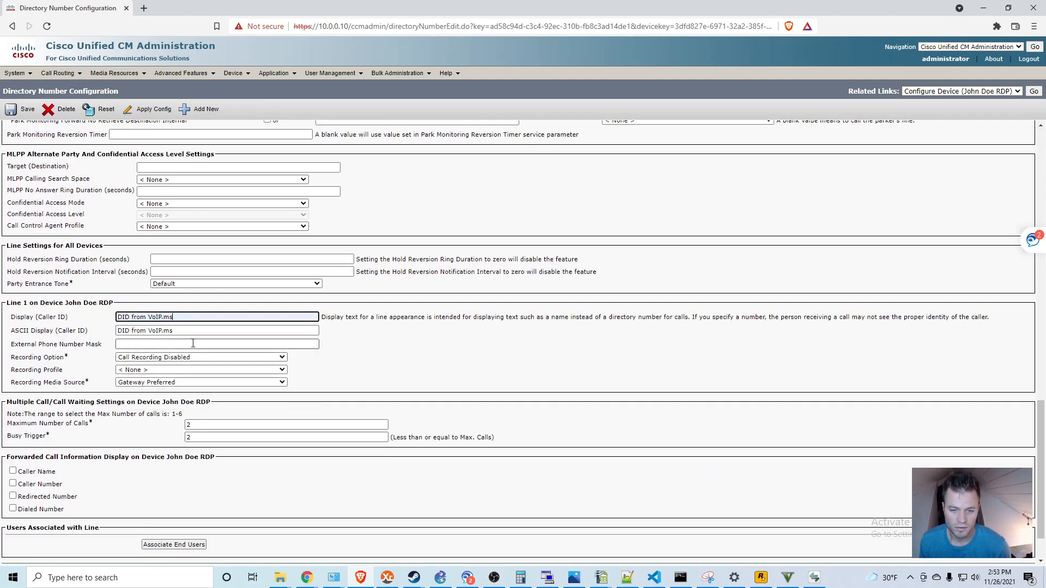
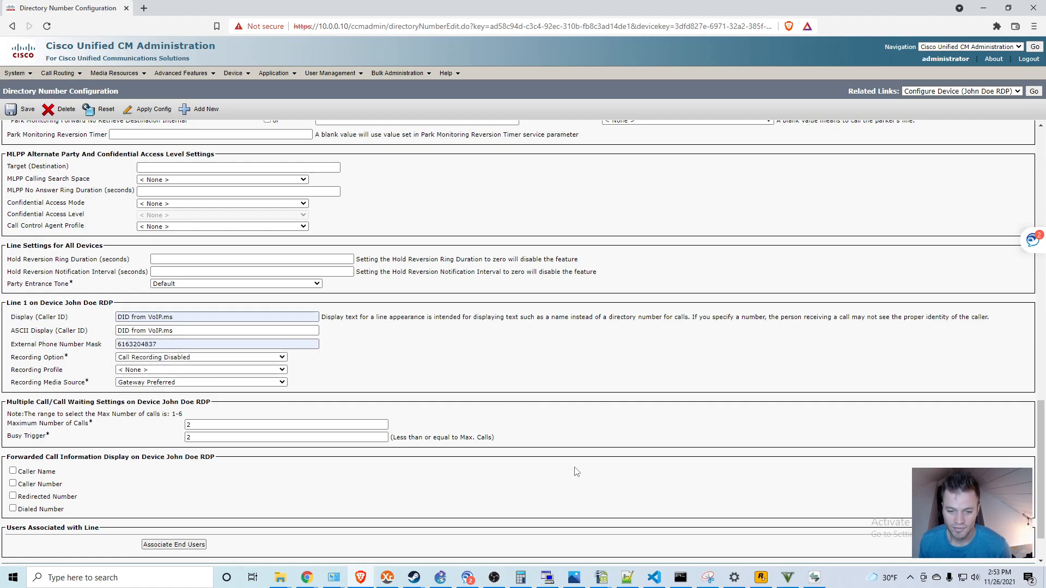
scroll("down", 3)
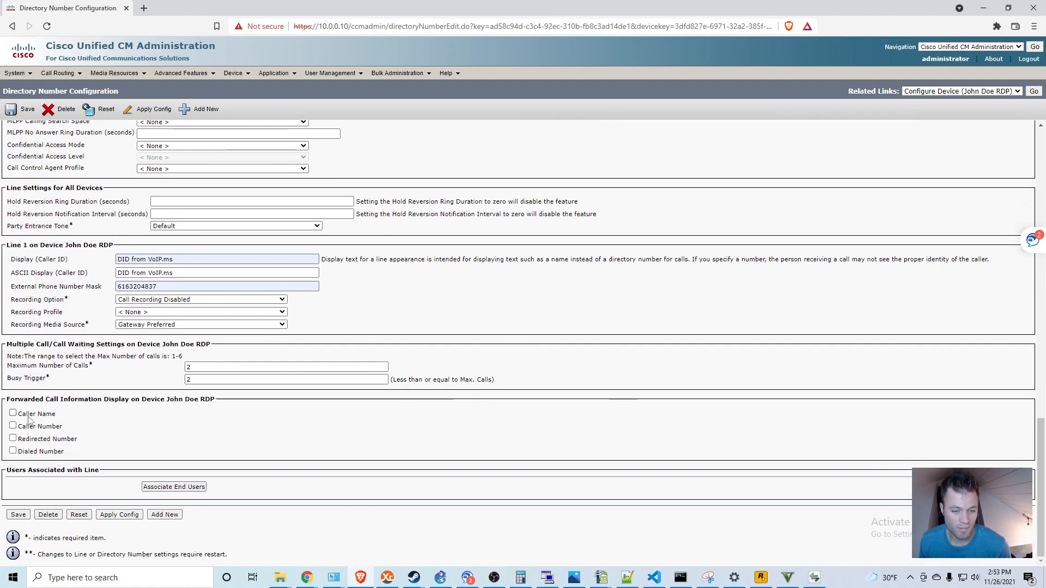
left_click(11, 414)
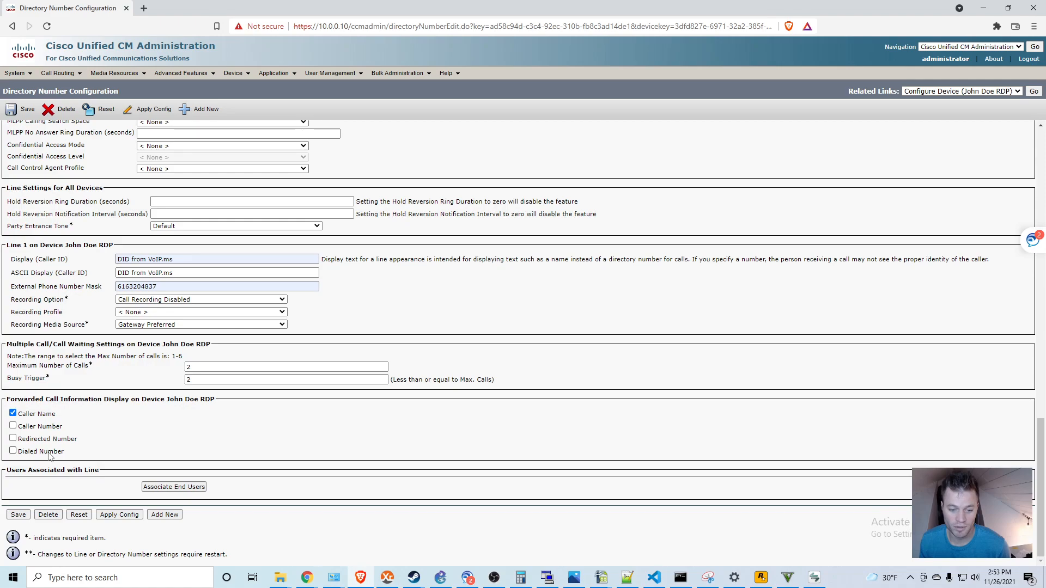
left_click(11, 451)
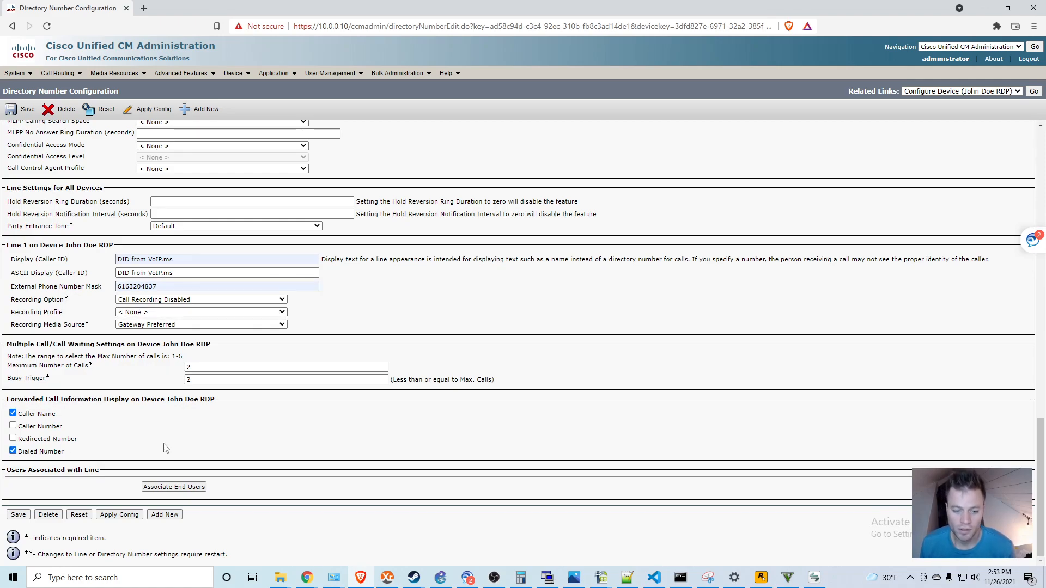
left_click(16, 109)
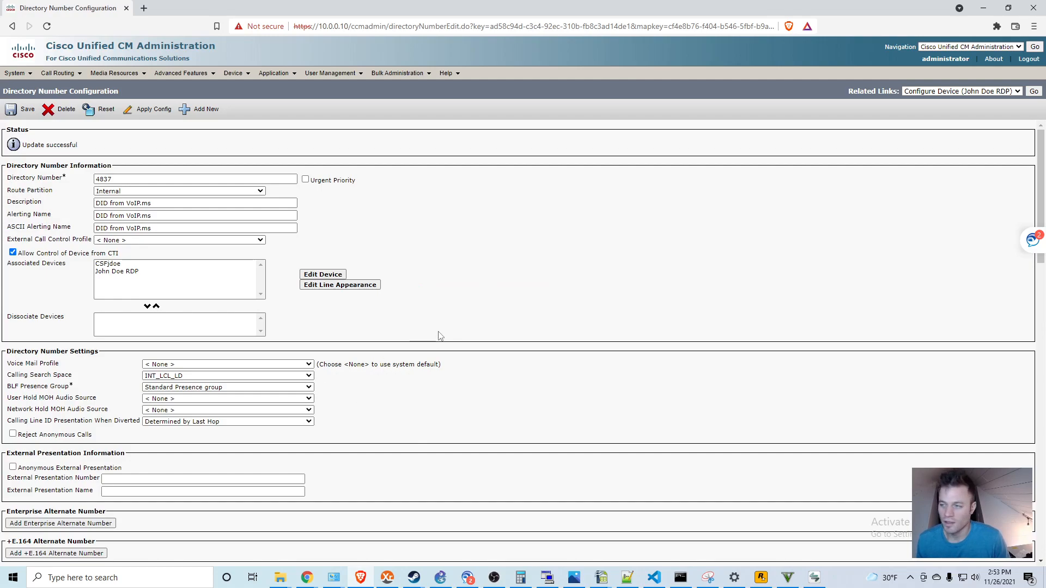
mouse_move(429, 331)
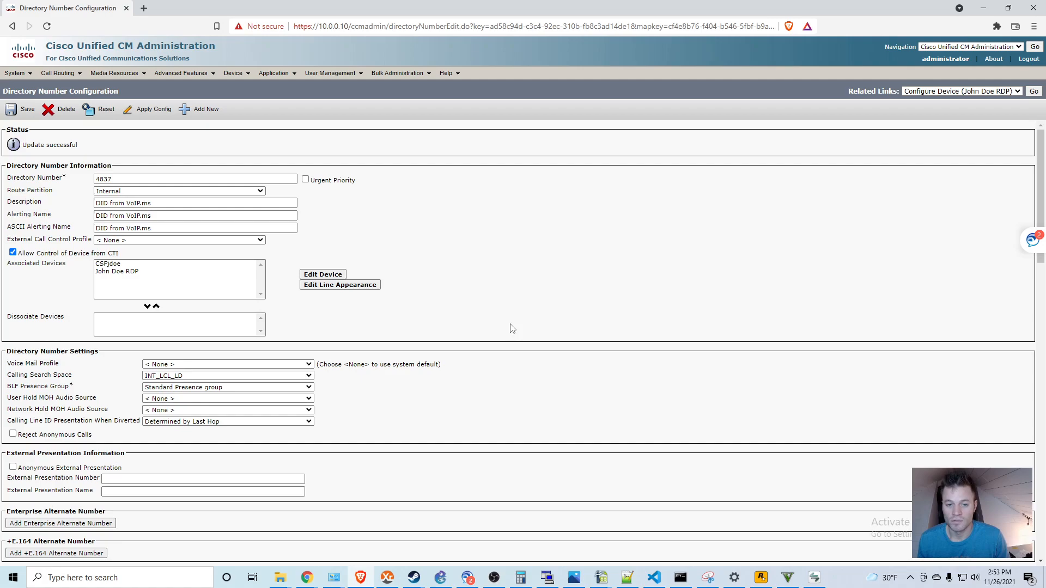
mouse_move(987, 129)
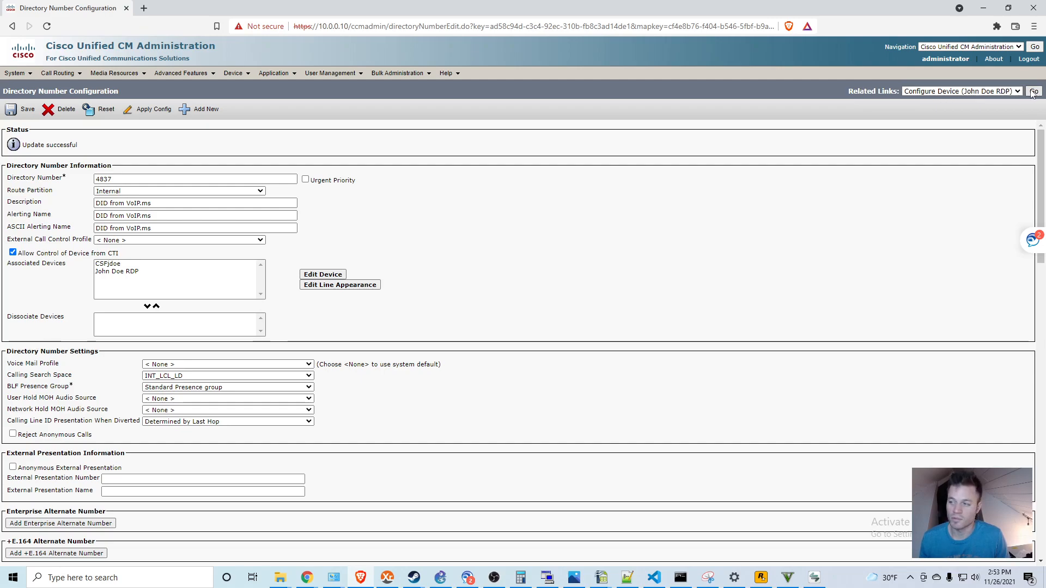
- Return to the John Doe RDP profile and start adding a new remote destination
left_click(1035, 92)
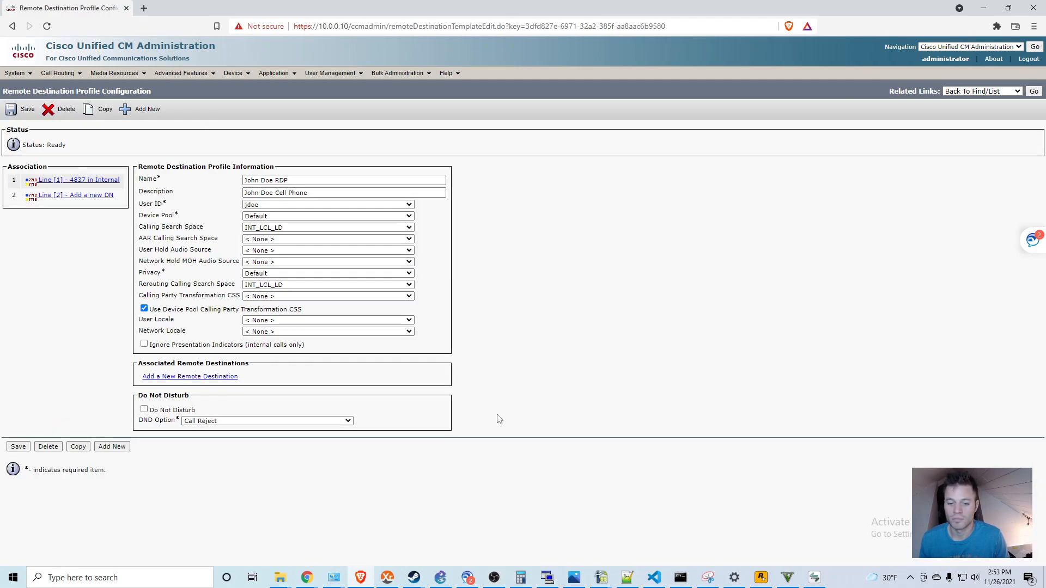
mouse_move(235, 383)
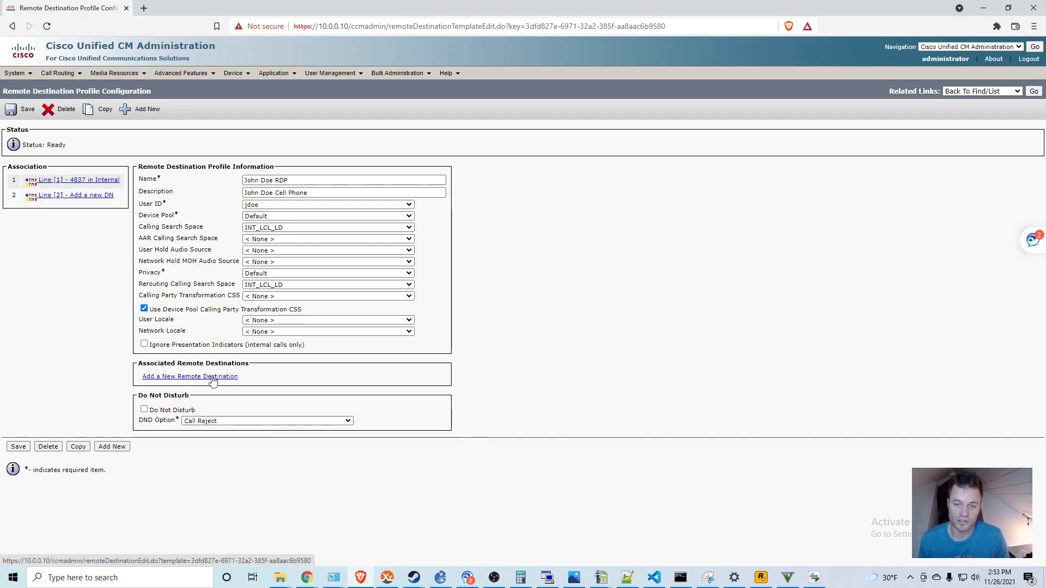
left_click(189, 376)
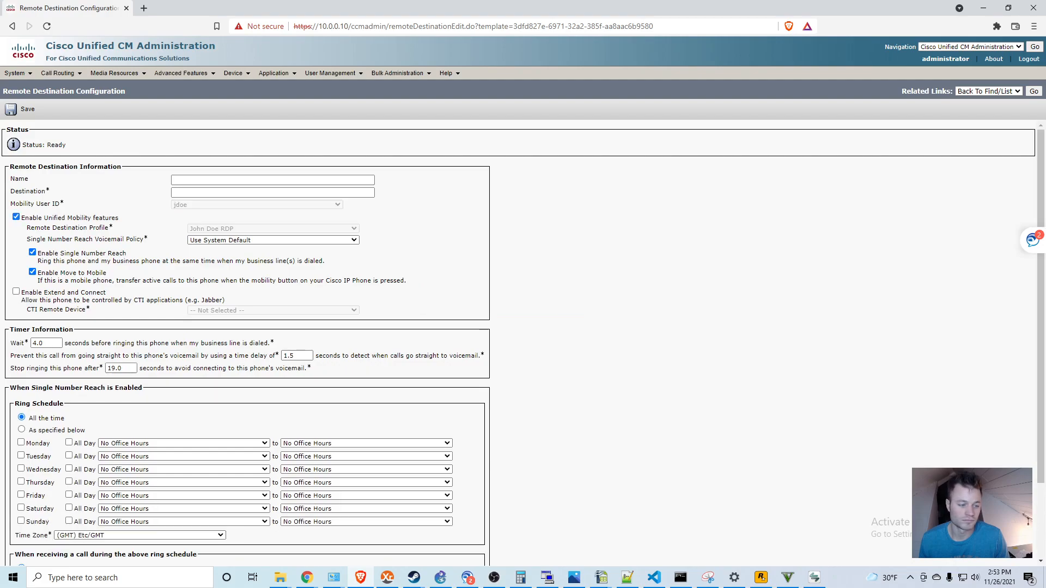
- Name the remote destination John Doe Cell Phone, replacing RDP in the suggested name
left_click(272, 179)
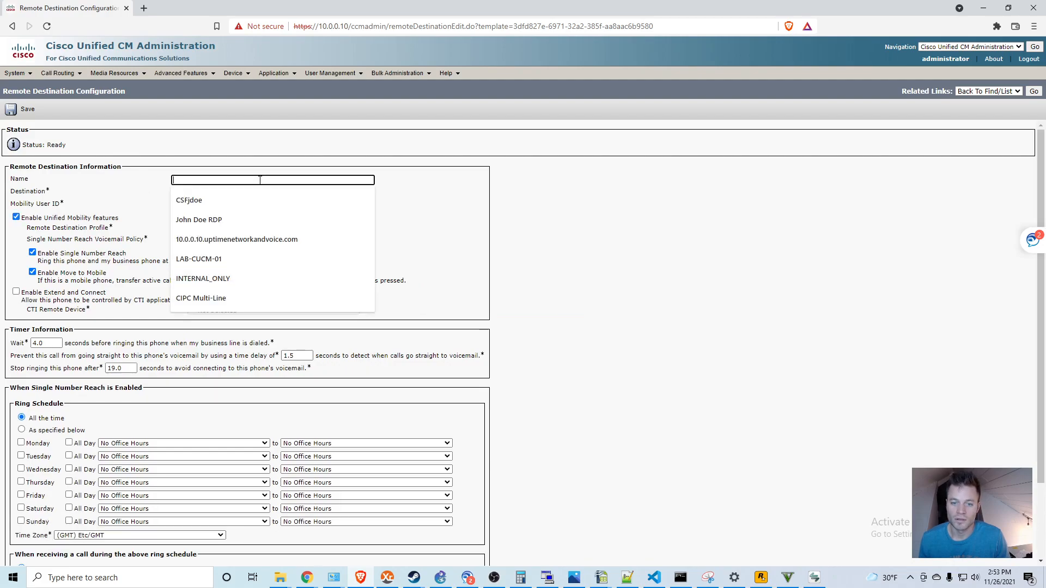
left_click(198, 220)
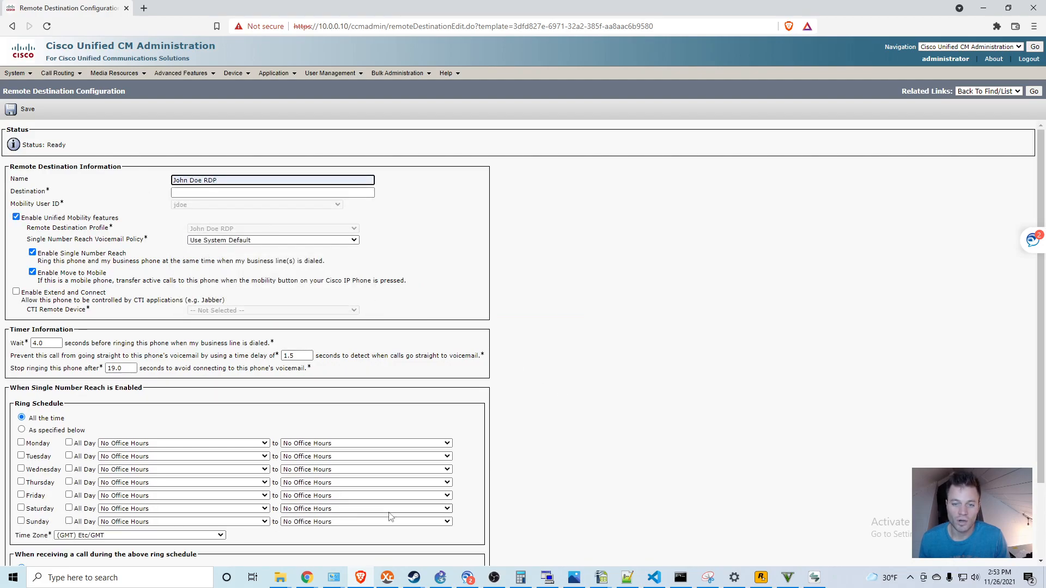
double_click(209, 181)
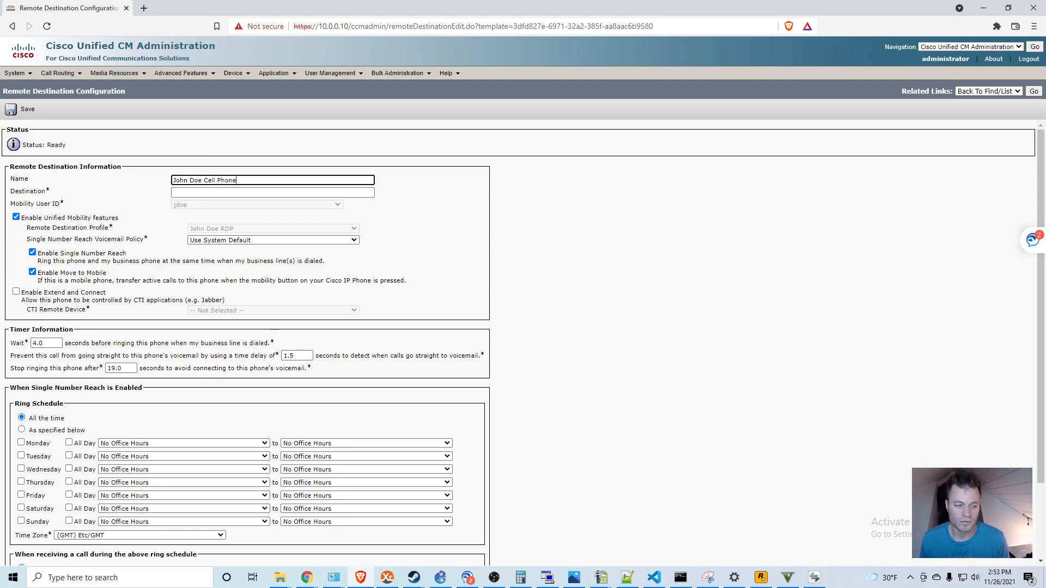
left_click(272, 192)
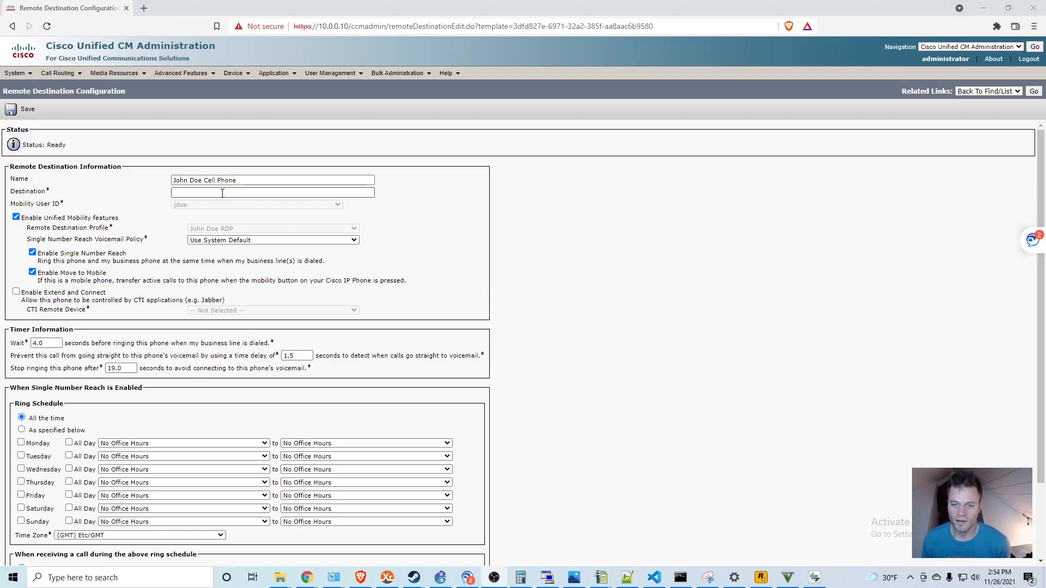
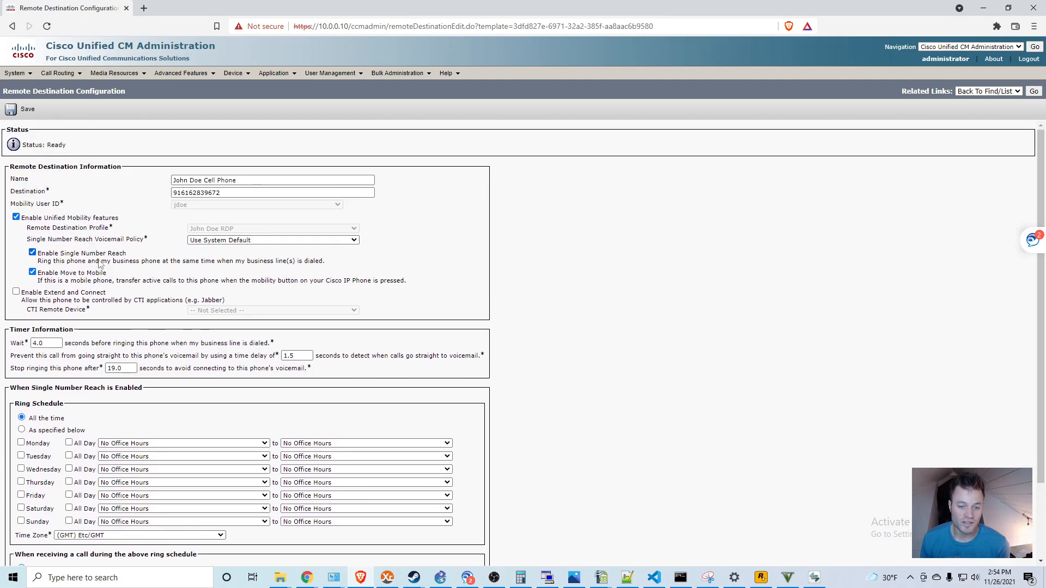
scroll("down", 3)
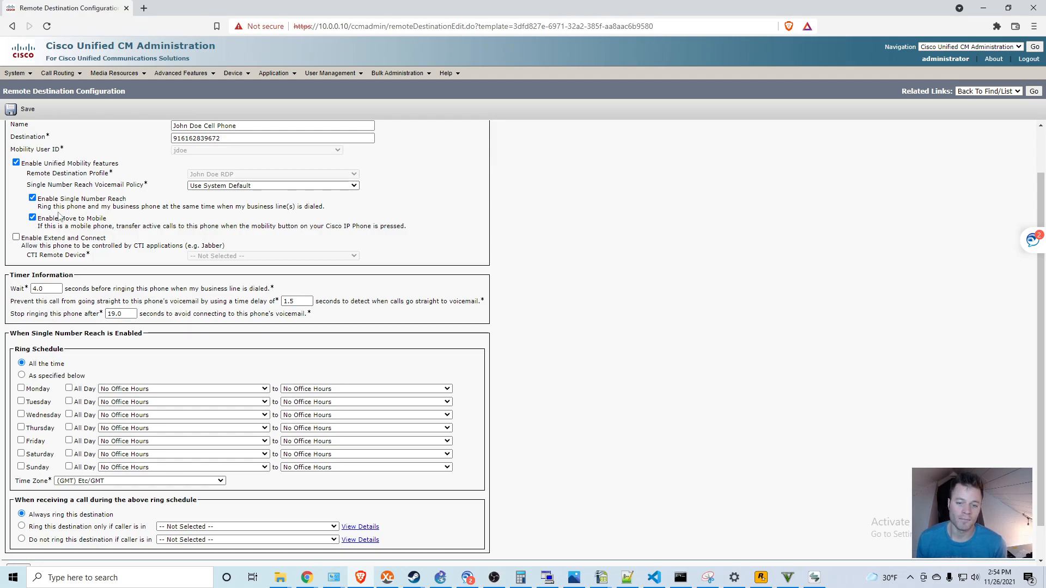
- Change the wait before ringing the cell phone from 4.0 to 0.0 seconds
left_click(36, 304)
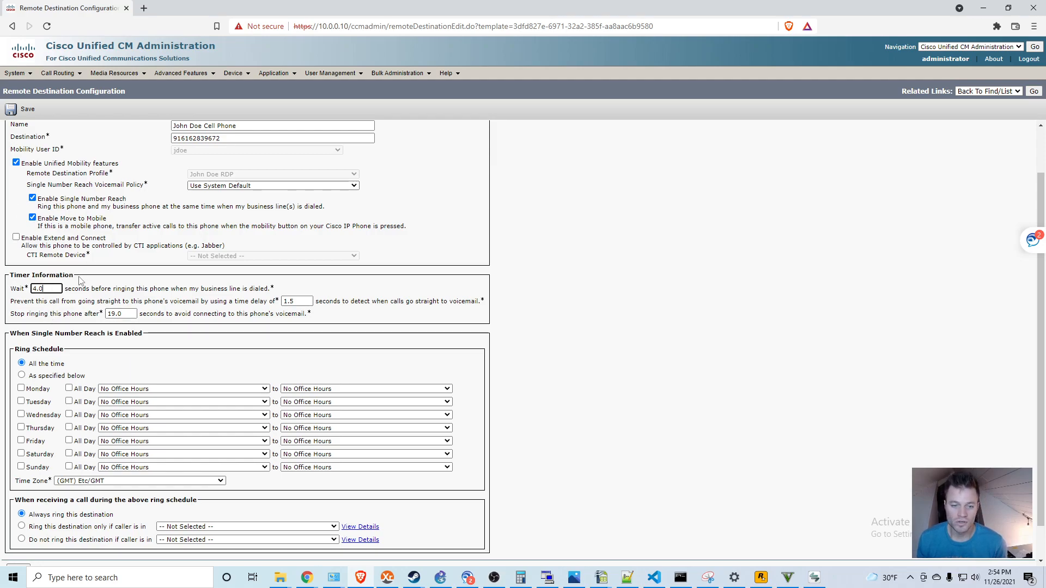
mouse_move(155, 220)
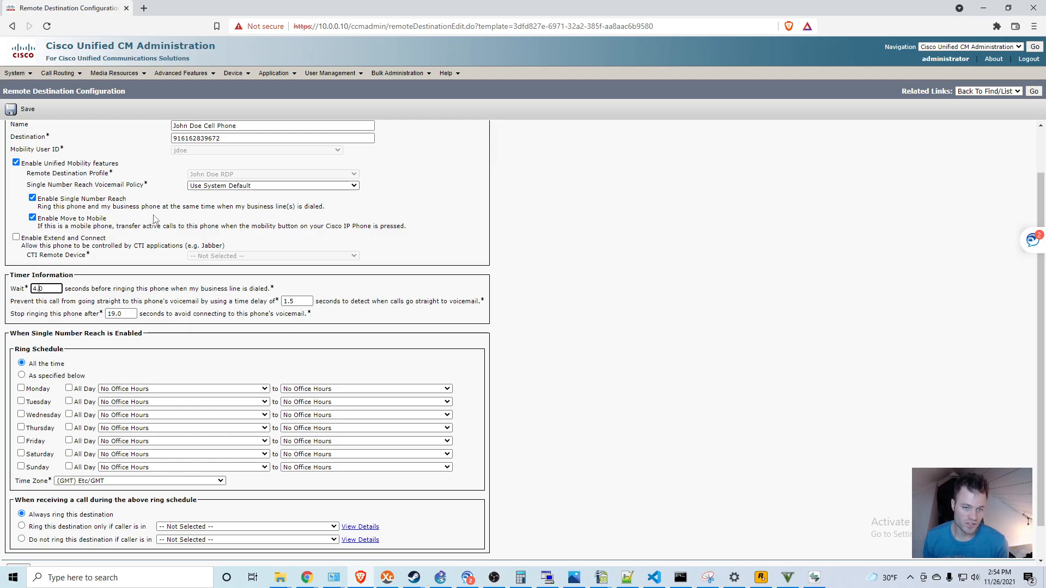
type("0.0")
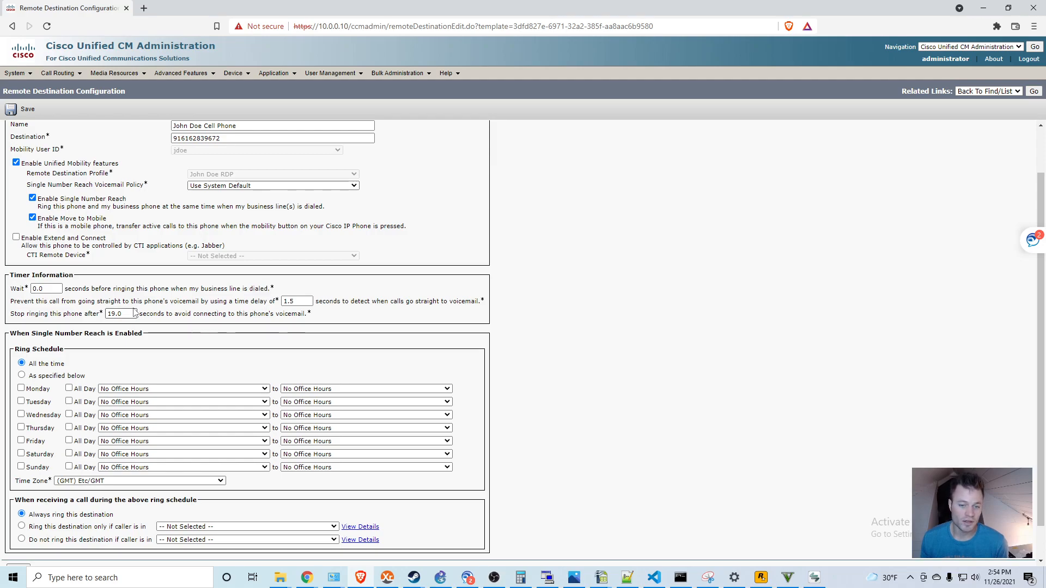
mouse_move(124, 295)
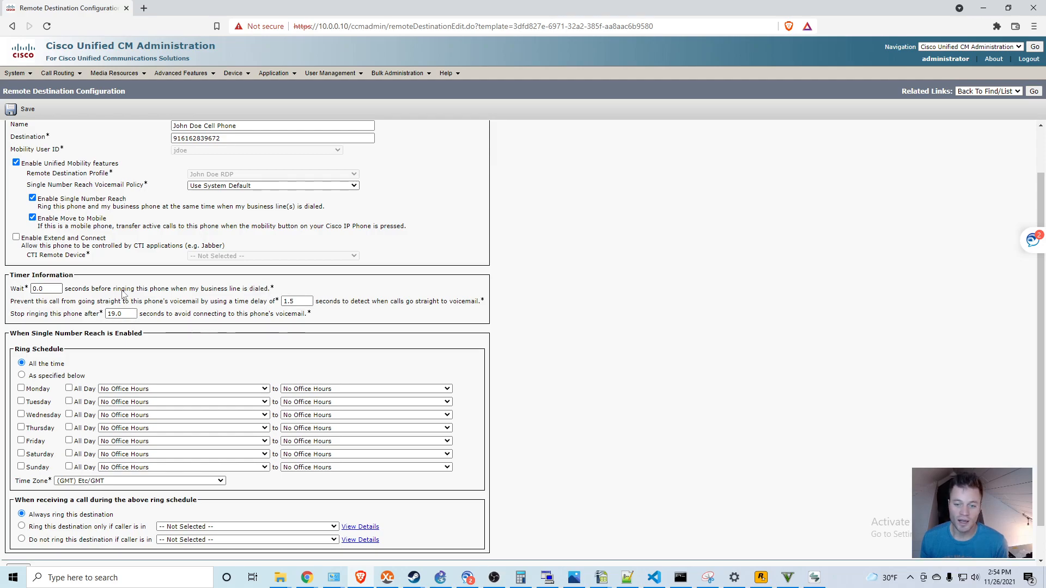
mouse_move(133, 281)
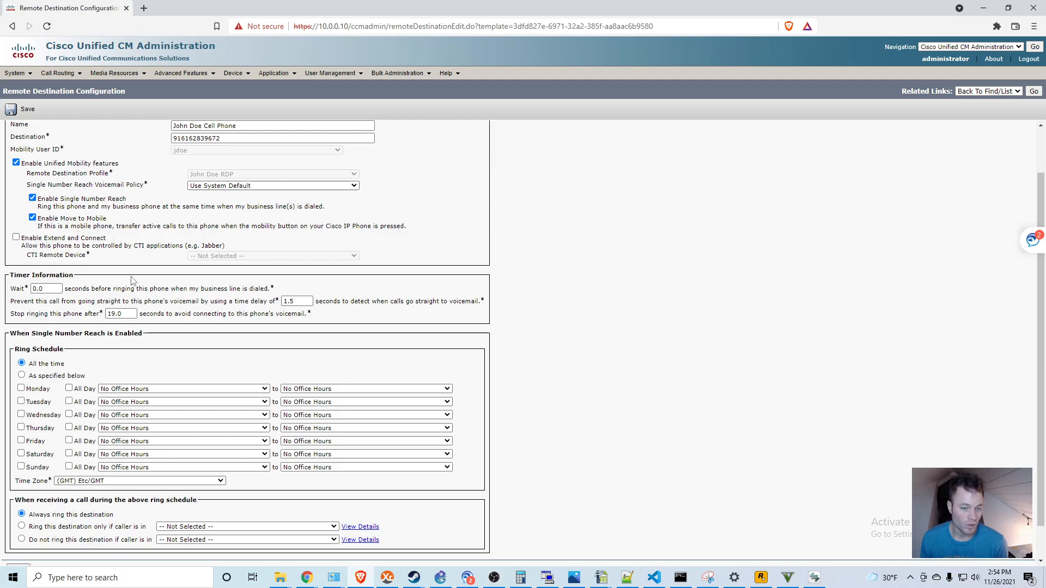
mouse_move(157, 251)
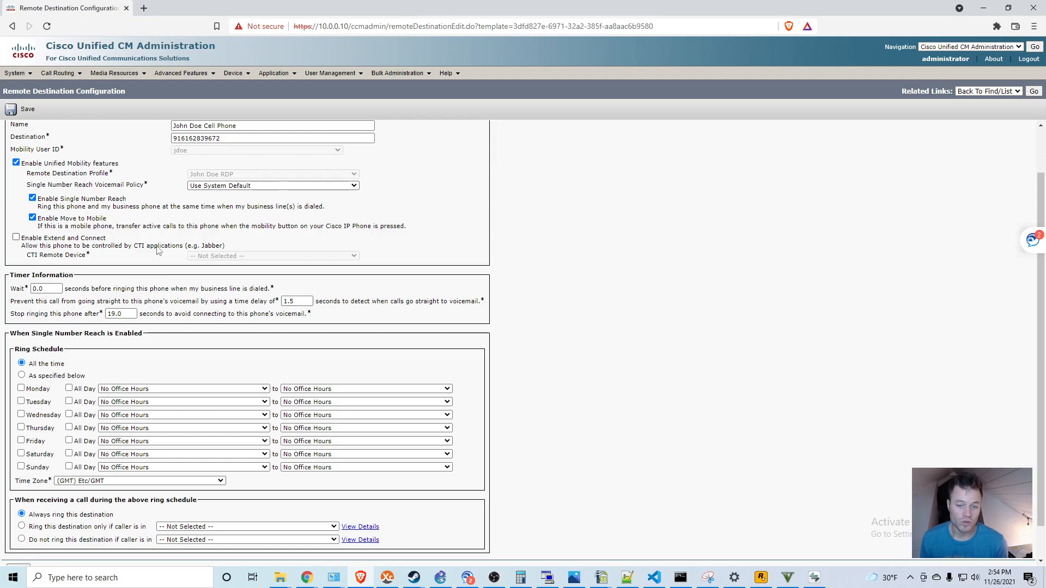
mouse_move(433, 219)
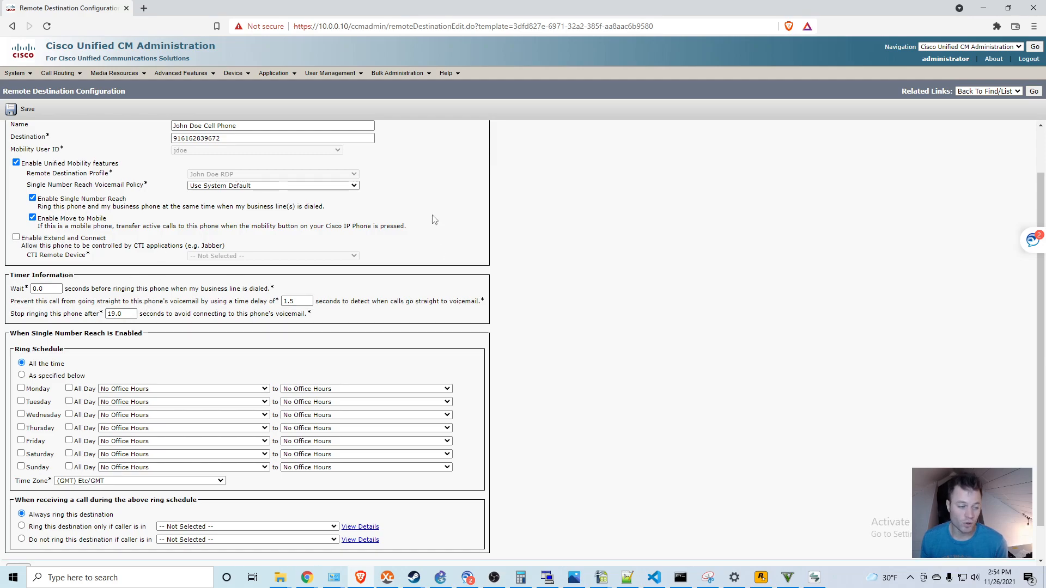
mouse_move(420, 445)
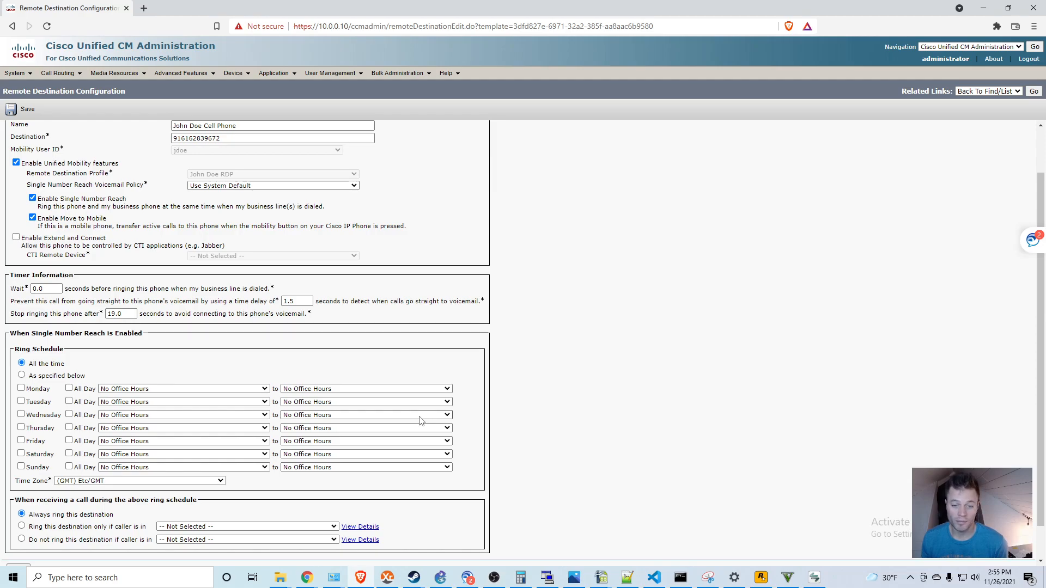
- Try an 'As specified below' weekday ring schedule for the remote destination
scroll("down", 3)
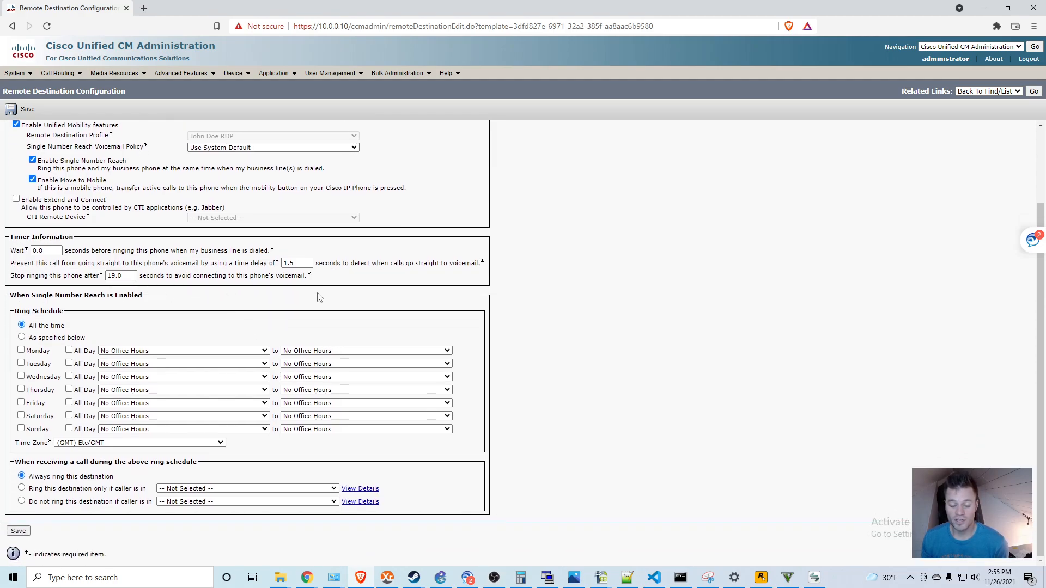
mouse_move(107, 314)
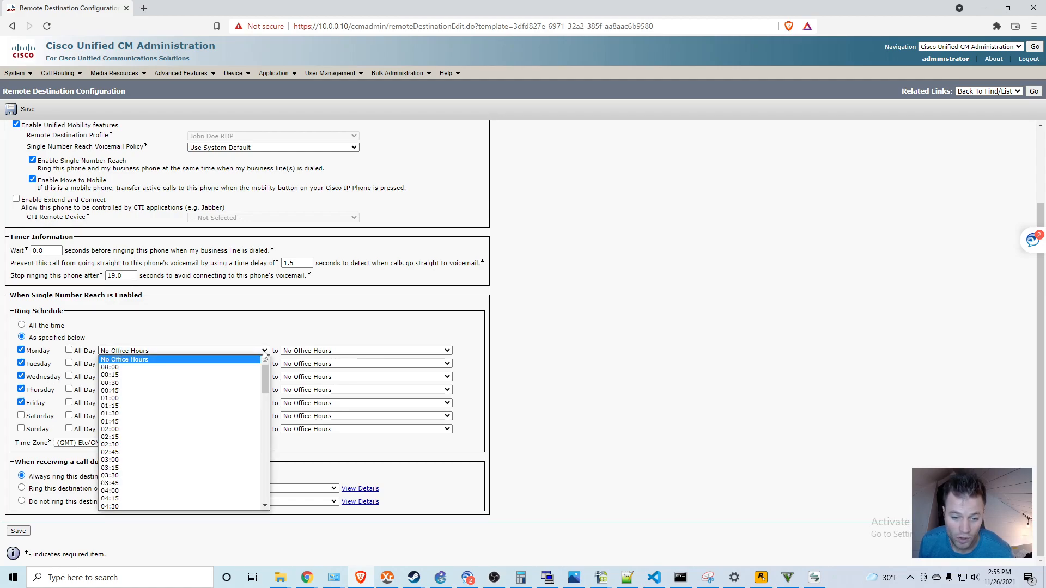
scroll("down", 3)
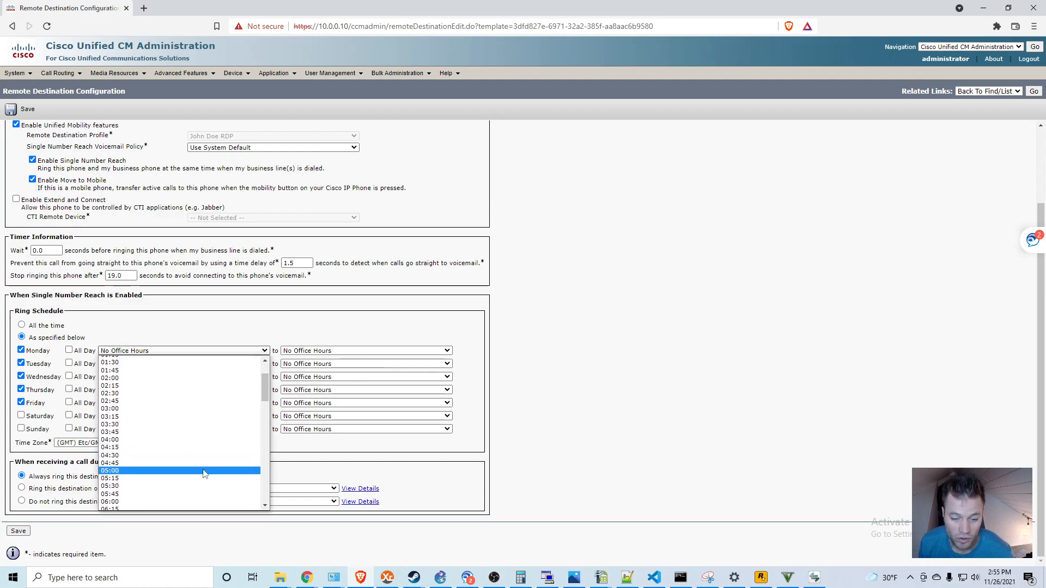
scroll("down", 3)
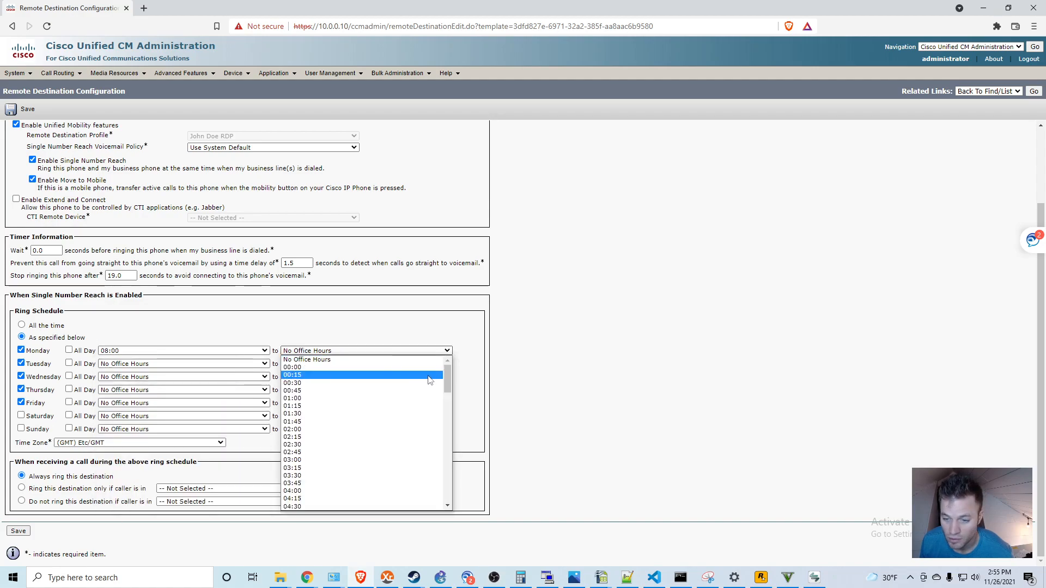
scroll("down", 3)
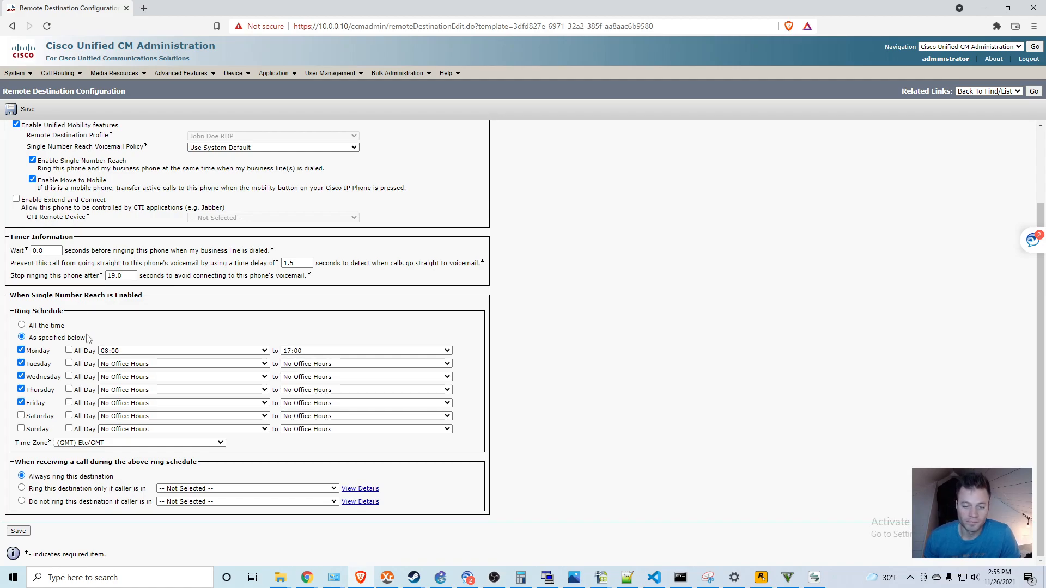
mouse_move(379, 463)
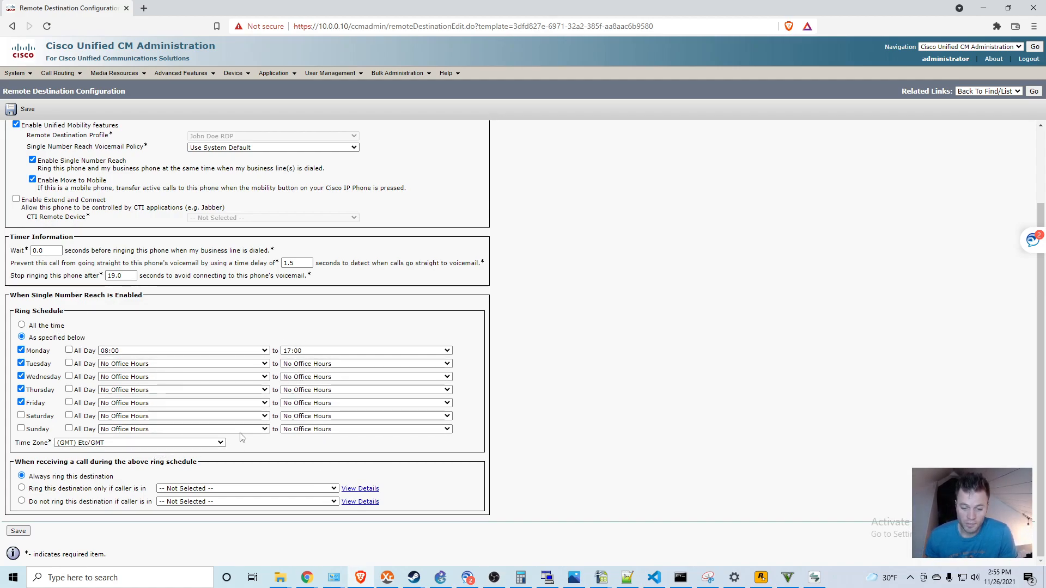
left_click(221, 442)
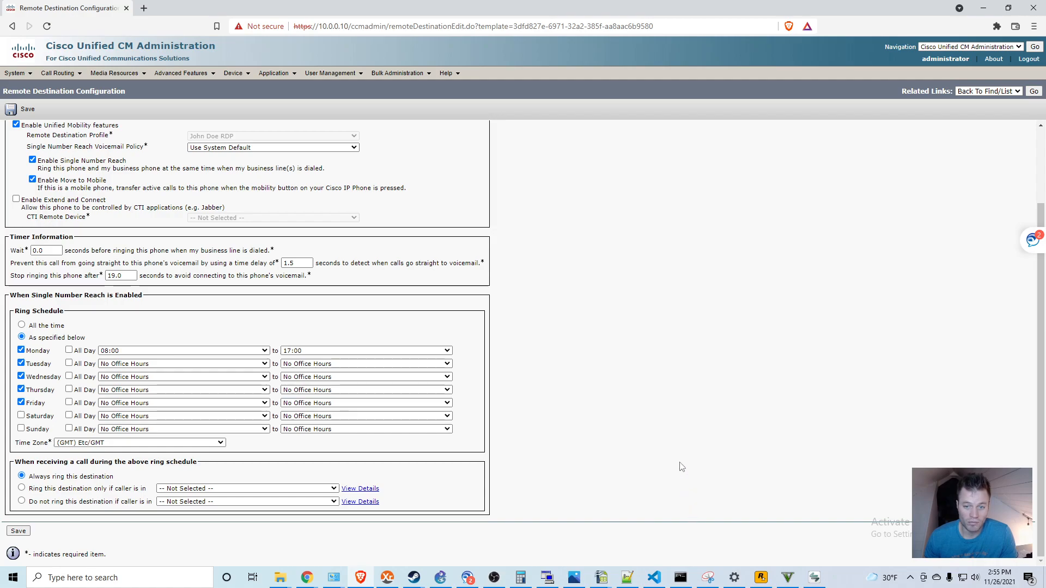
scroll("up", 3)
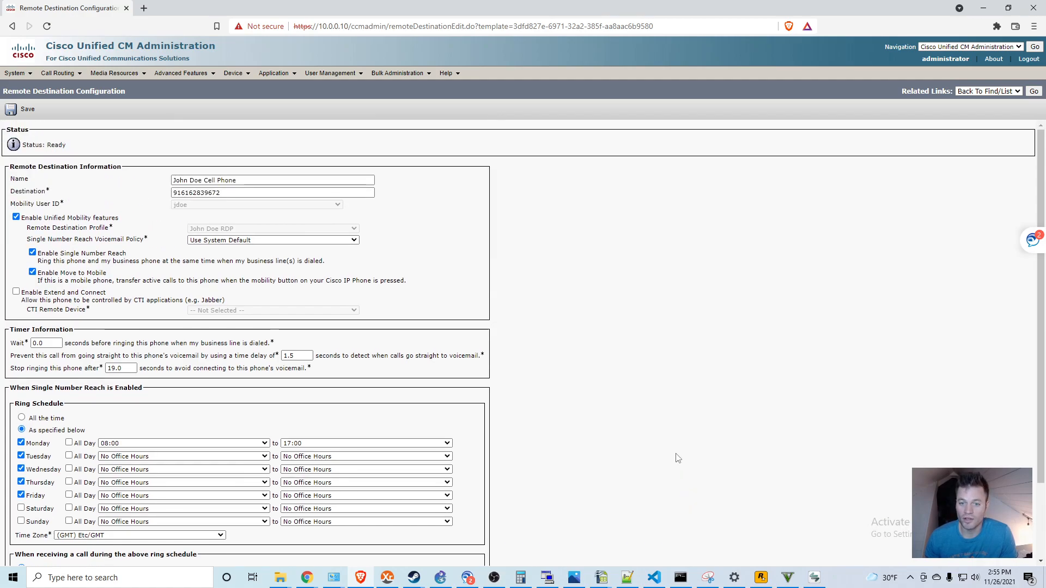
scroll("down", 3)
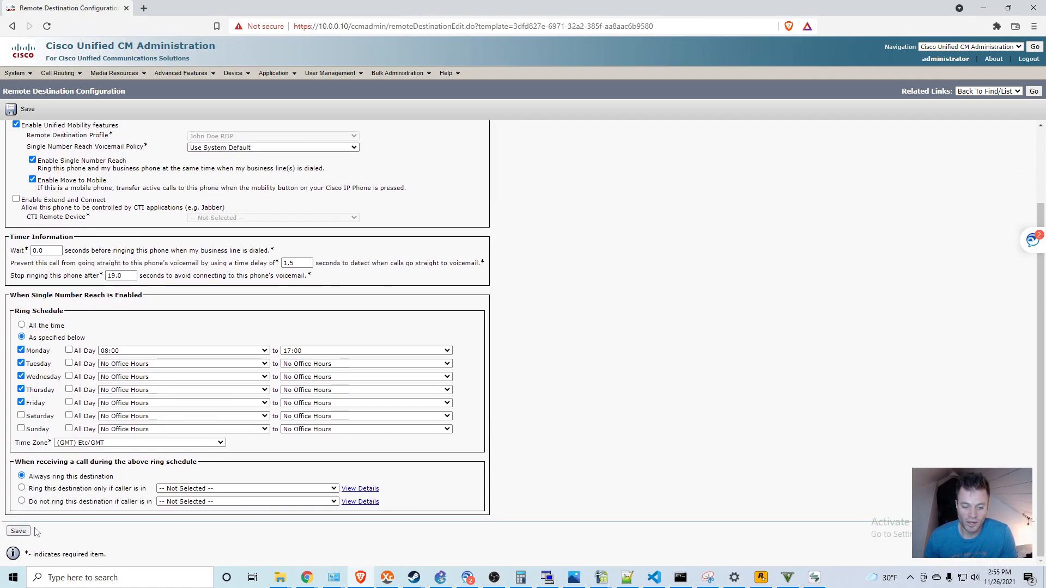
- Save, dismiss the end-time error, and set the cell phone to ring All the time
left_click(17, 531)
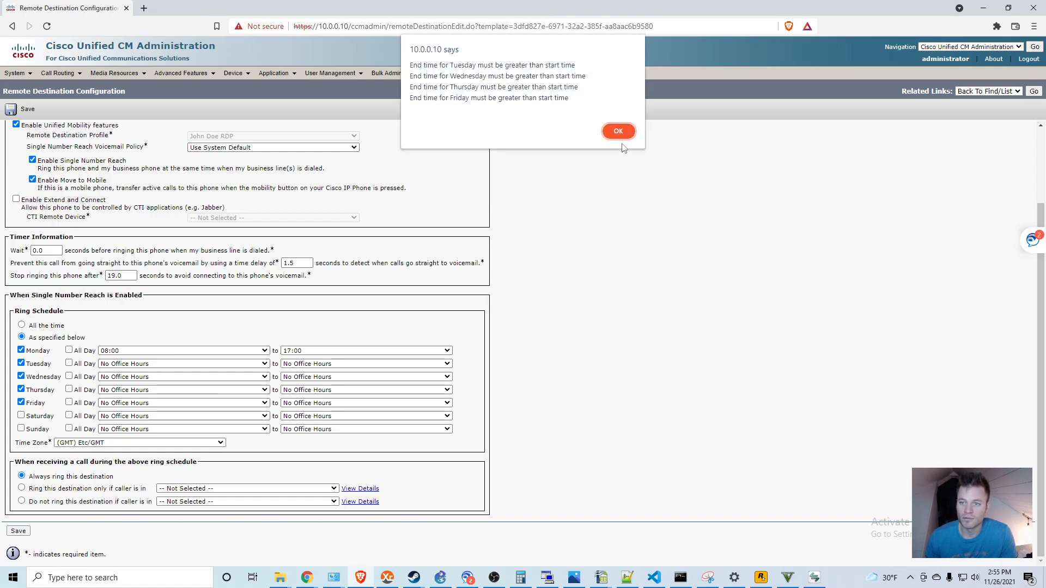
left_click(617, 131)
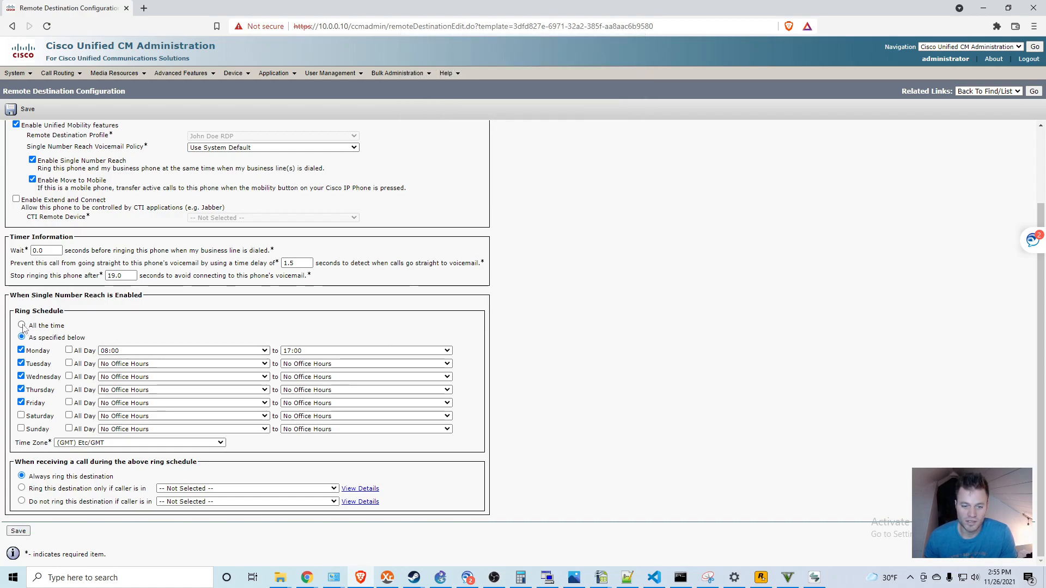
left_click(27, 107)
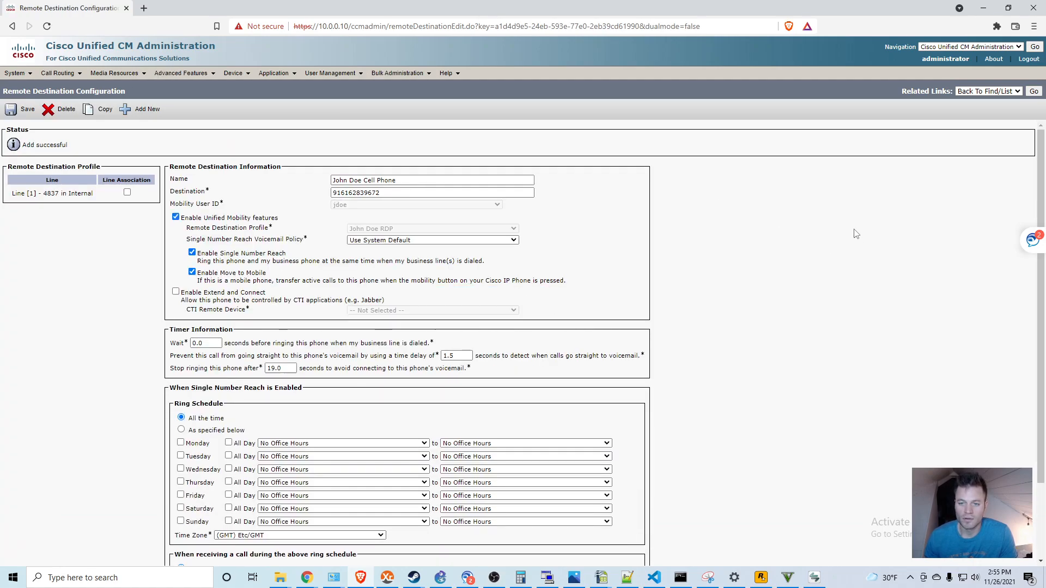
mouse_move(765, 188)
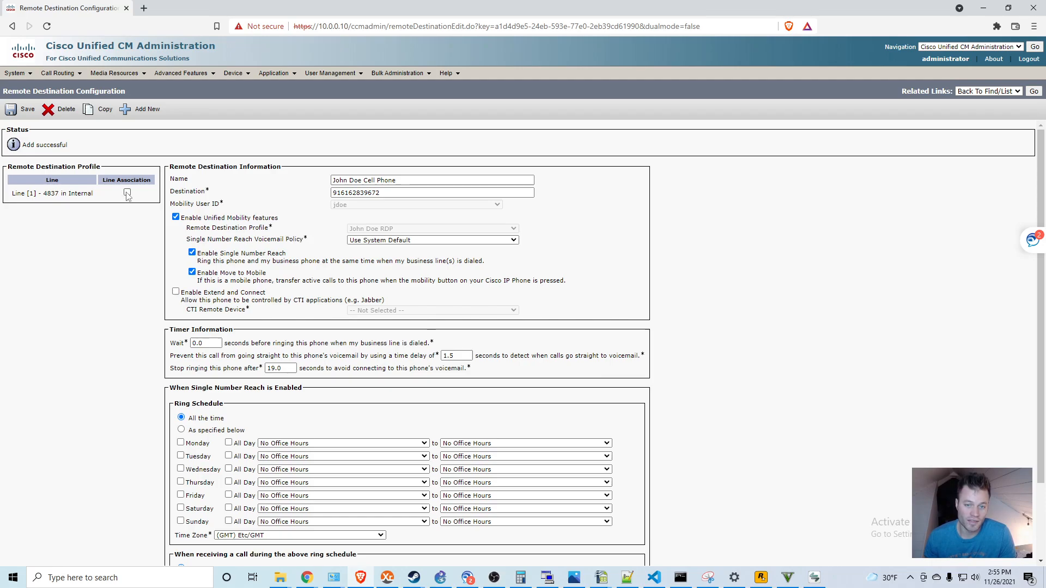
- Associate line 4837 with the John Doe Cell Phone remote destination and save it
left_click(126, 193)
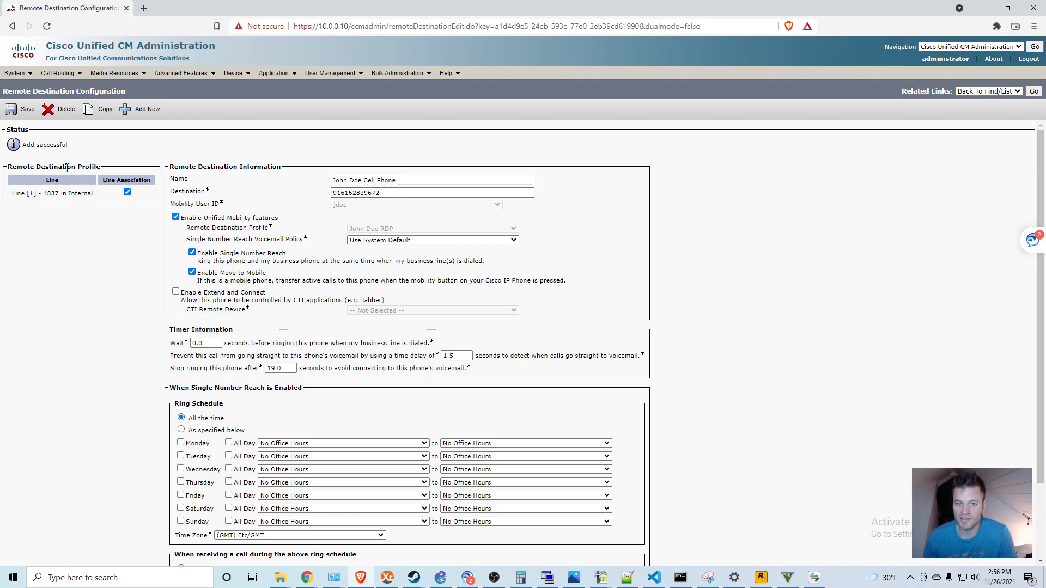
mouse_move(12, 109)
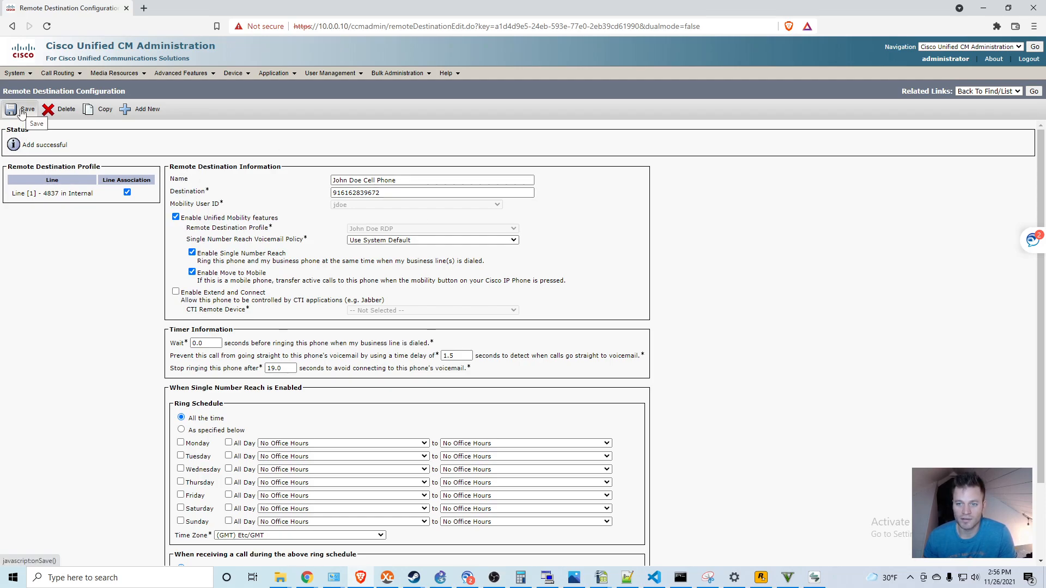
left_click(10, 109)
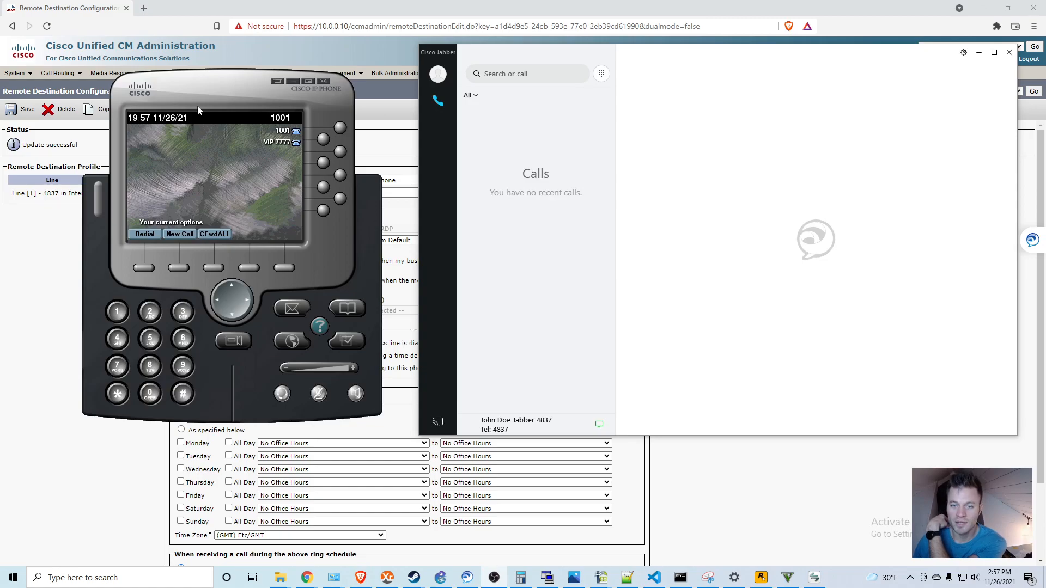
mouse_move(566, 232)
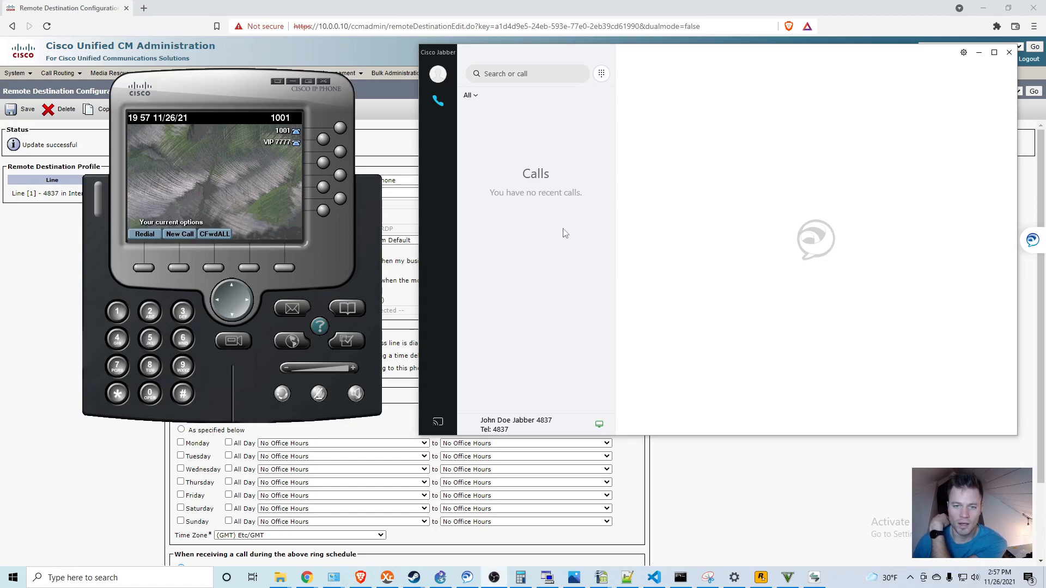
mouse_move(544, 424)
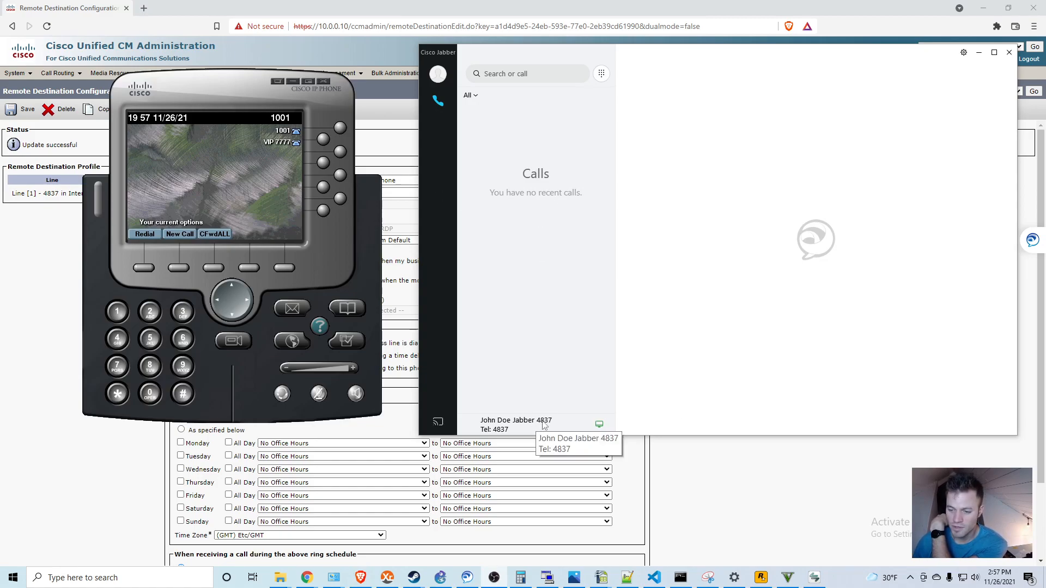
mouse_move(532, 414)
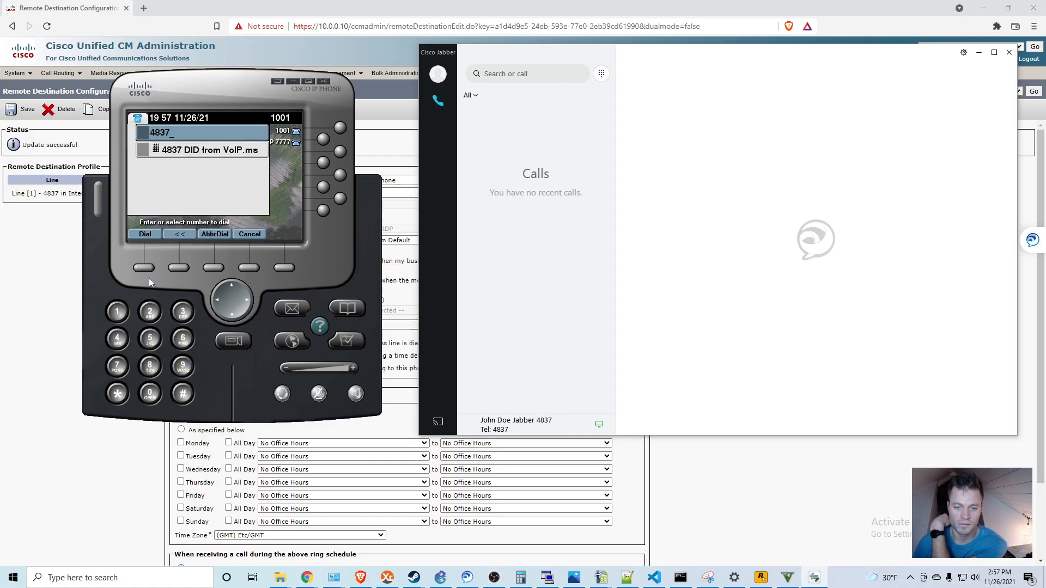
- Place the test call from softphone 1001 to 4837 so Jabber and the cell phone ring
left_click(144, 234)
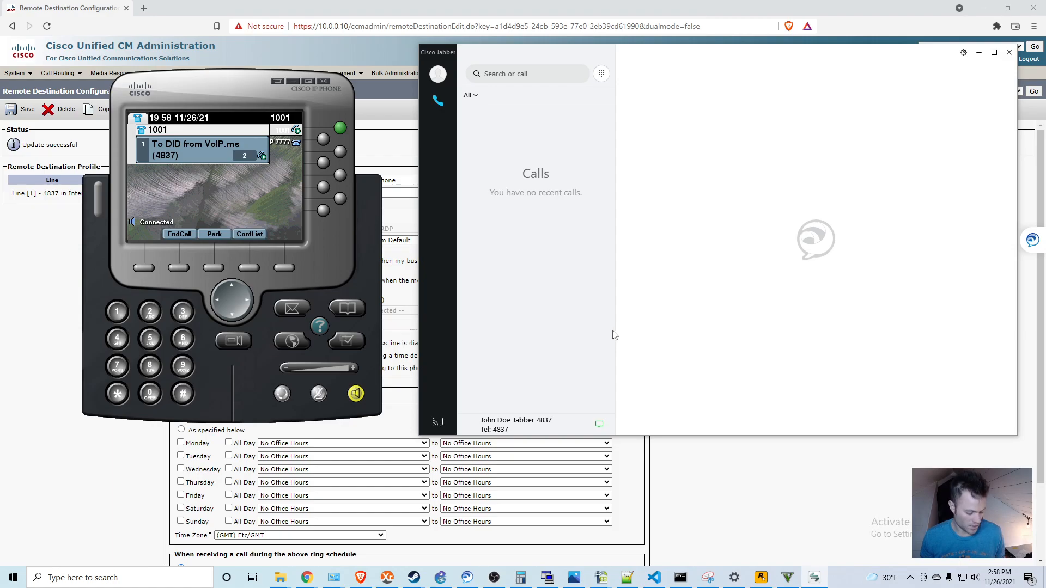
mouse_move(200, 290)
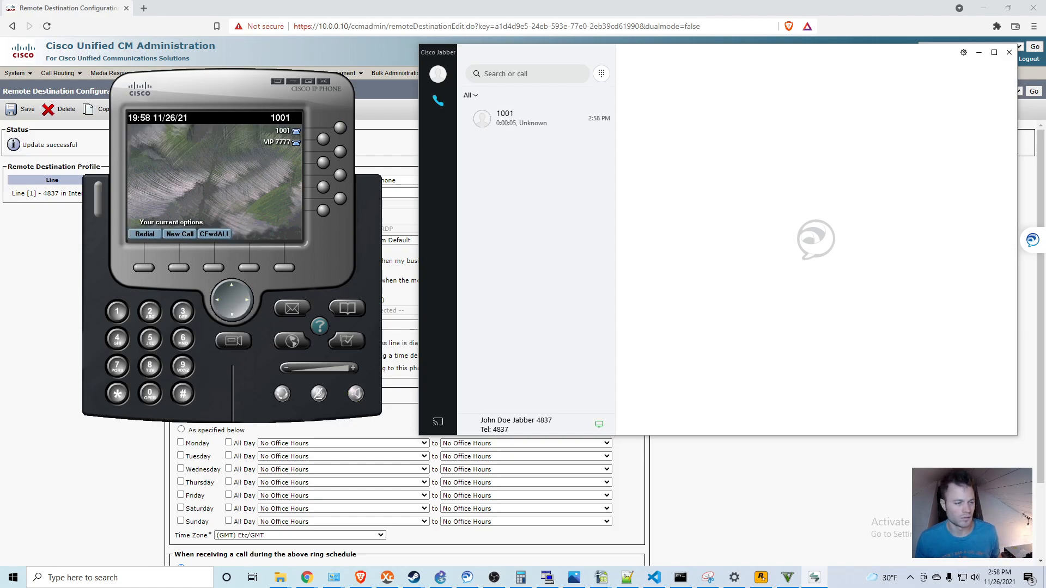
mouse_move(19, 448)
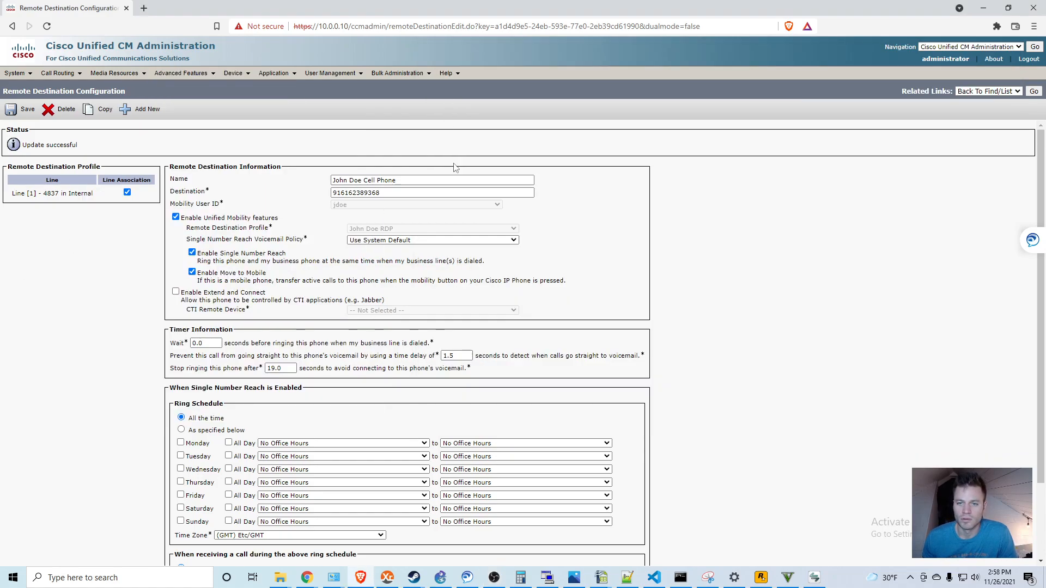
- Review end user jdoe's configuration page via User Management > End User
left_click(330, 73)
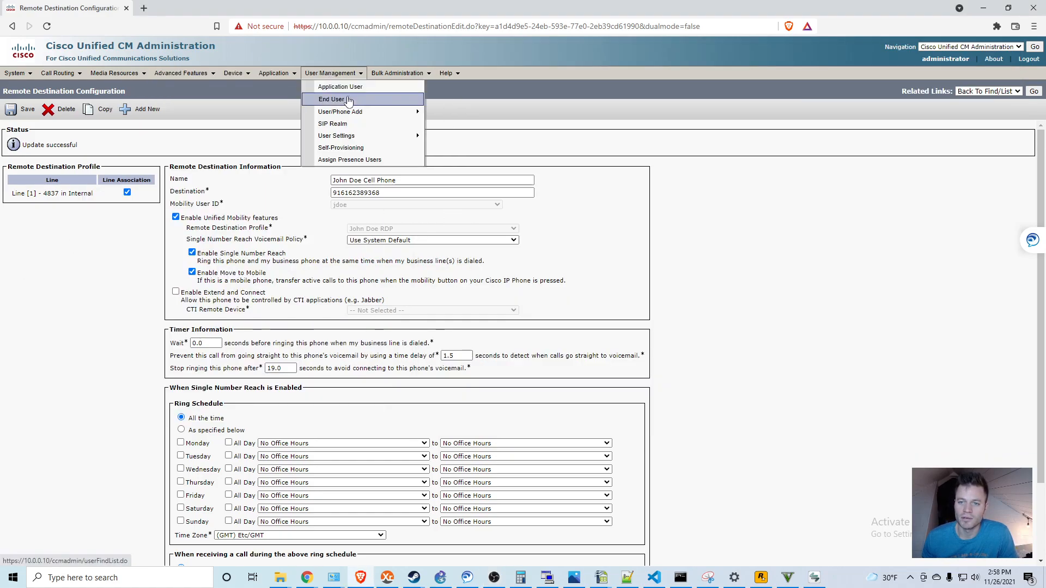
left_click(331, 99)
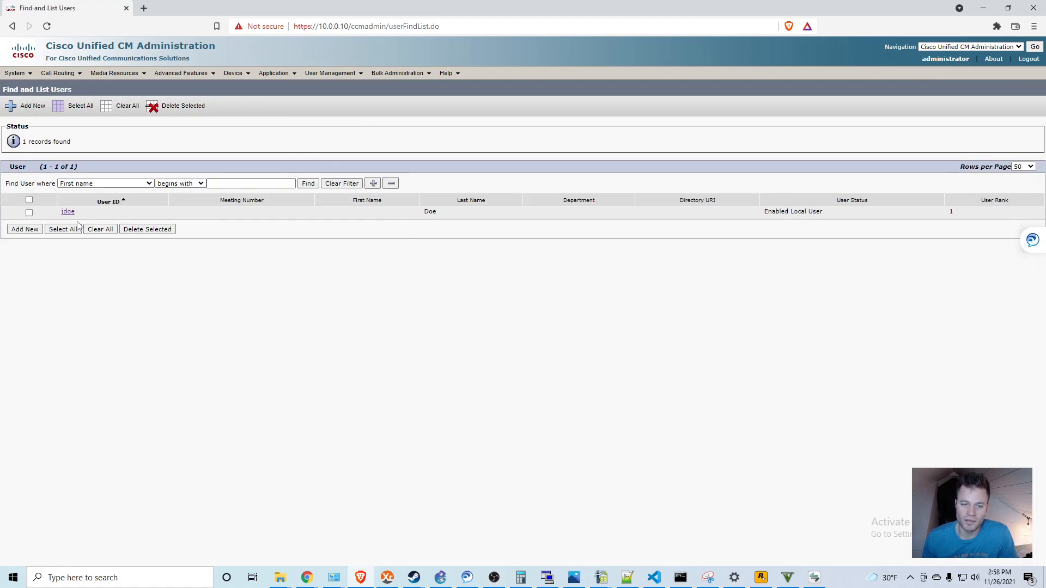
left_click(68, 211)
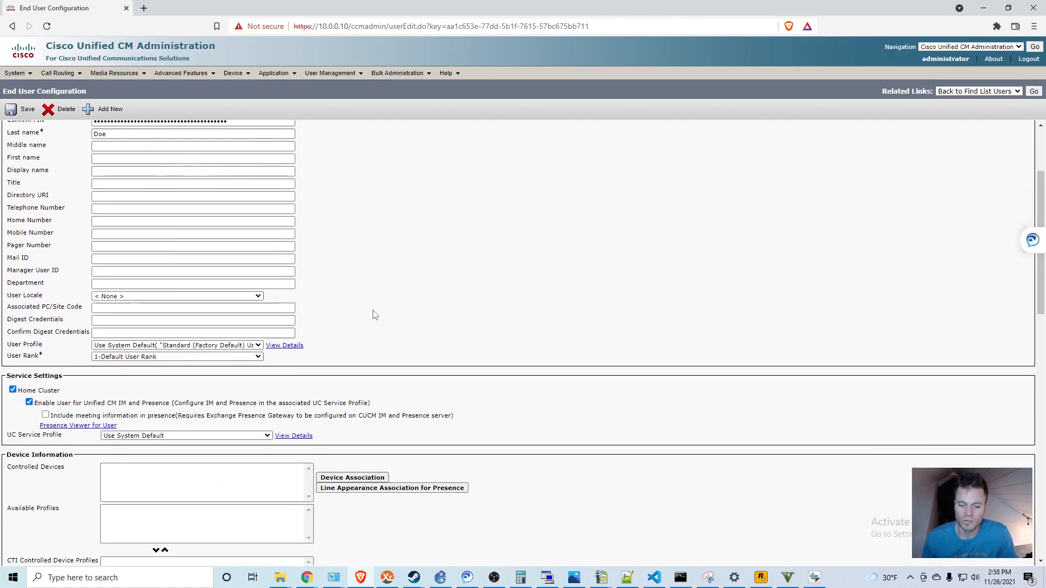
scroll("down", 3)
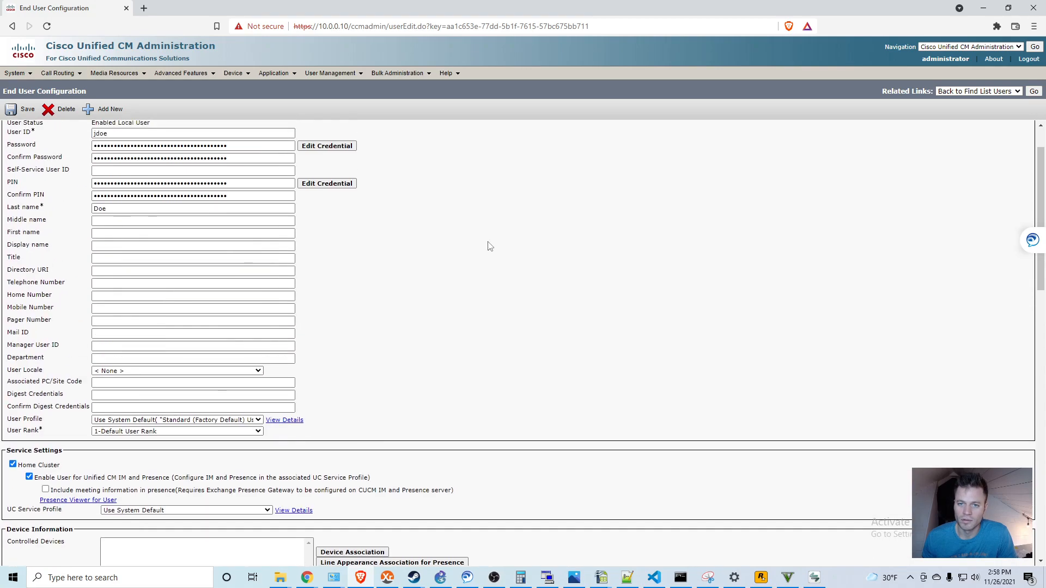
left_click(233, 73)
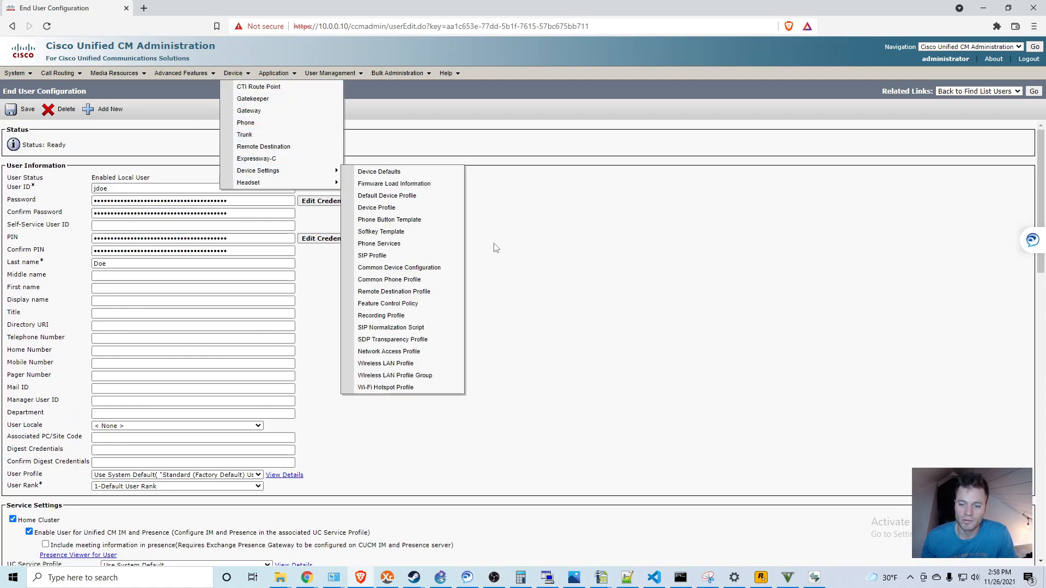
mouse_move(405, 355)
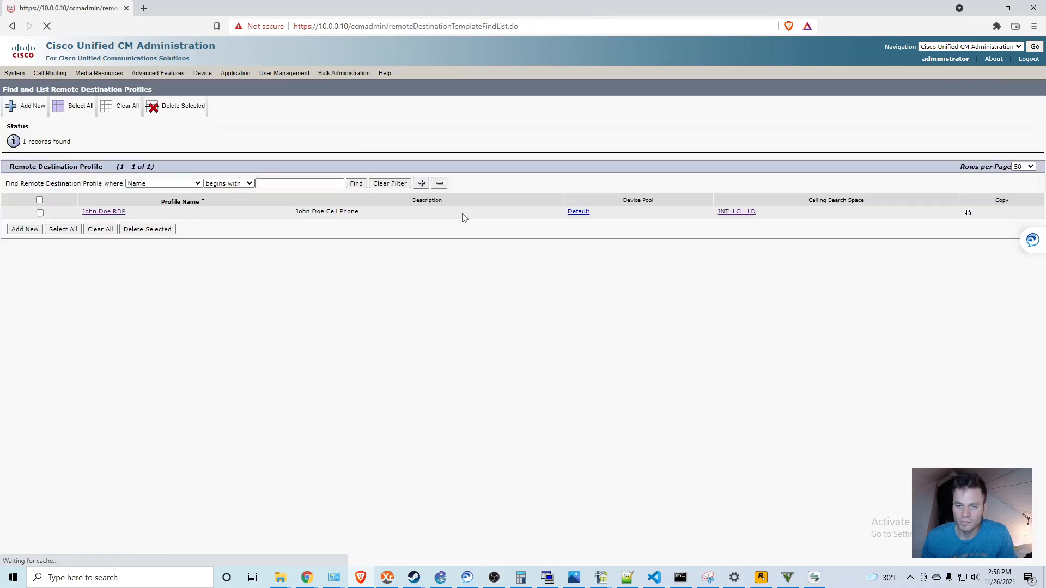
- Review the John Doe RDP profile and its line 4837 settings, returning to the profile
left_click(357, 183)
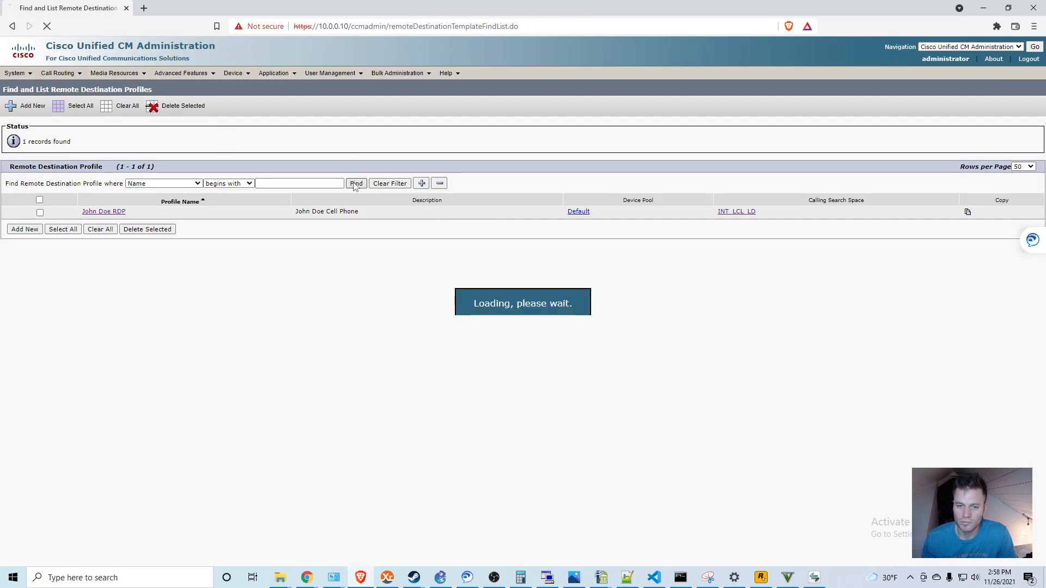
left_click(355, 183)
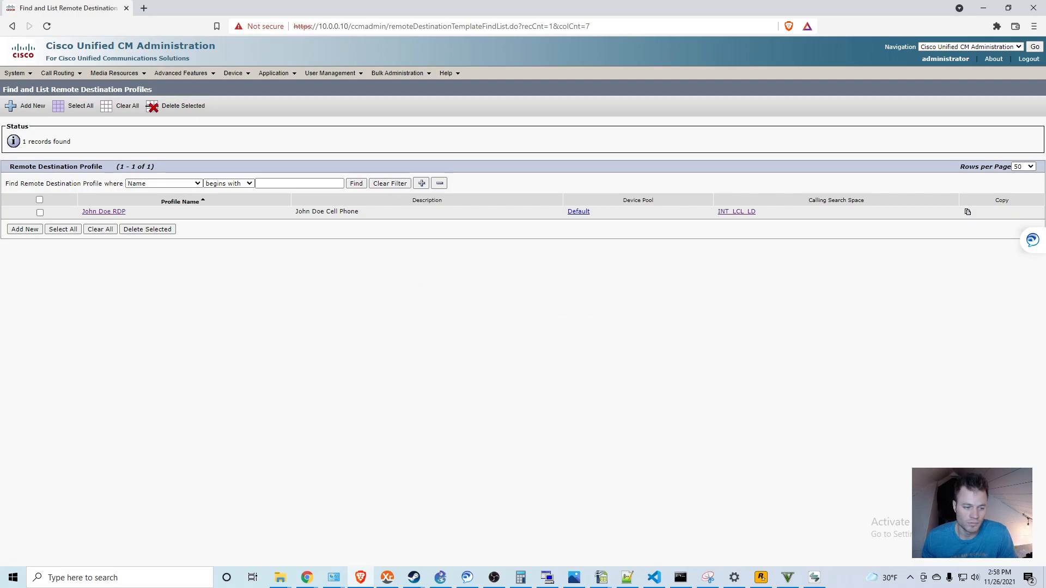
left_click(103, 211)
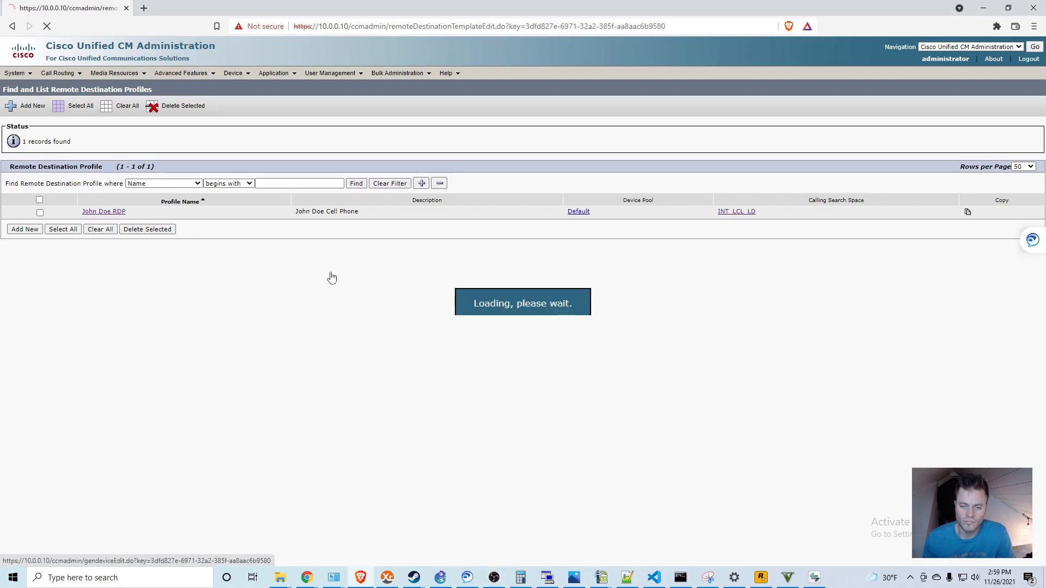
left_click(103, 211)
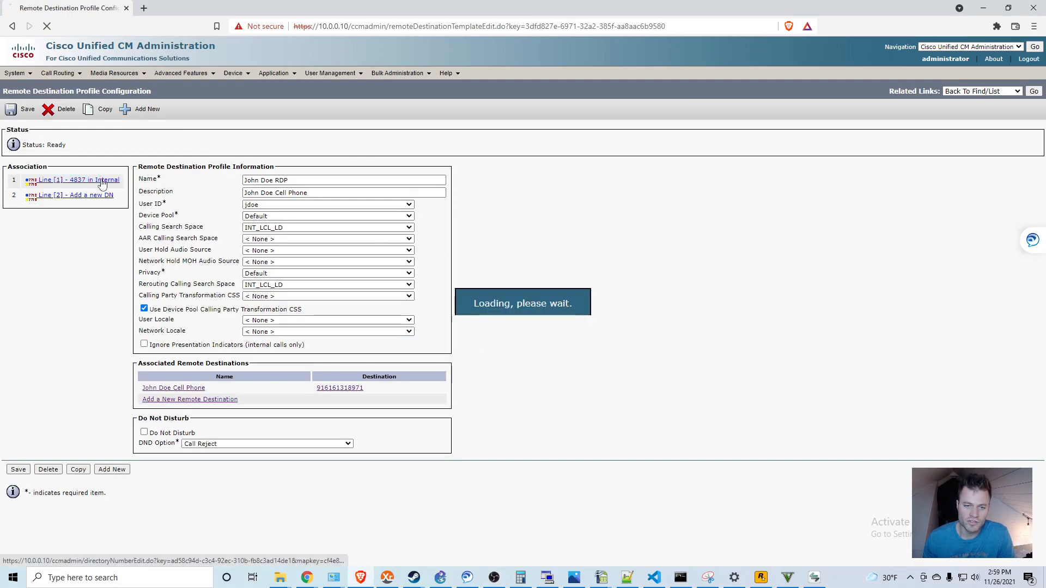
left_click(71, 180)
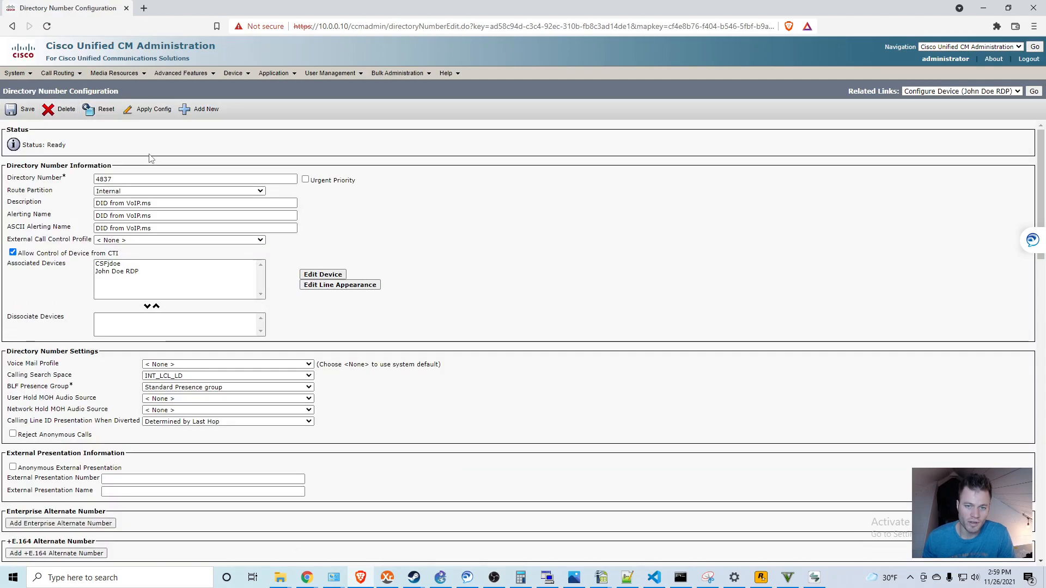
mouse_move(353, 185)
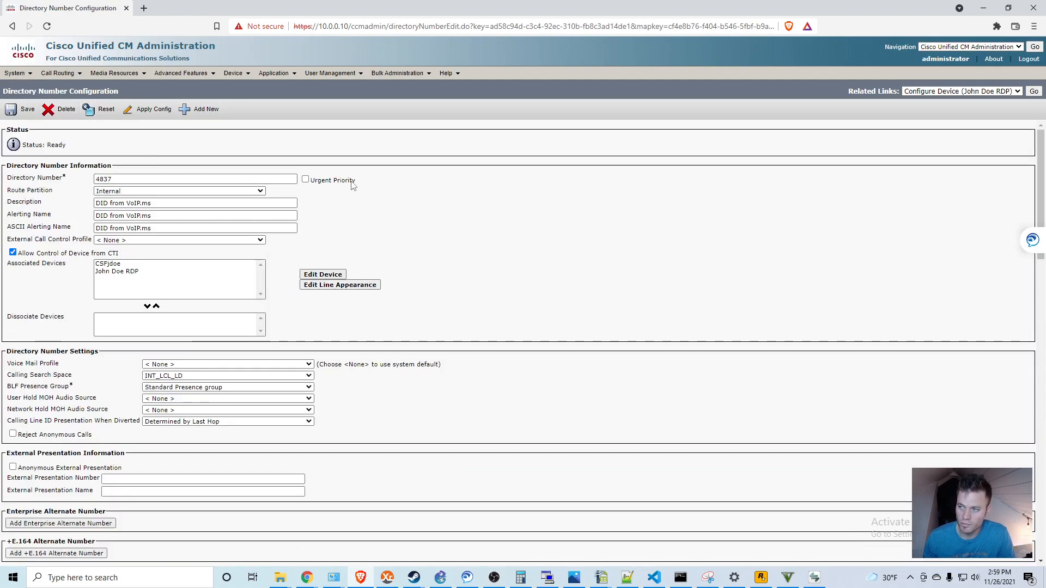
left_click(1035, 91)
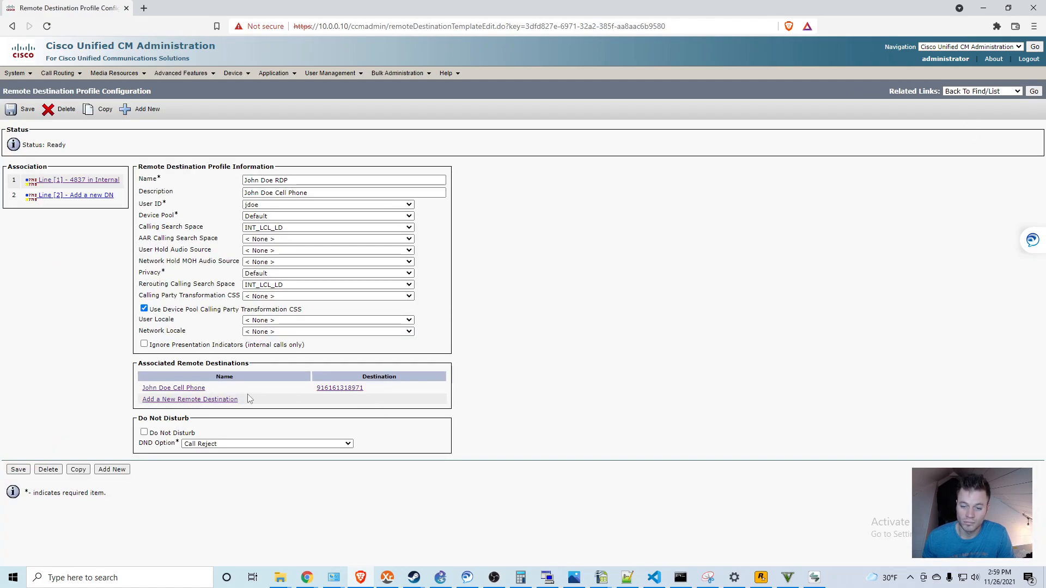
left_click(173, 388)
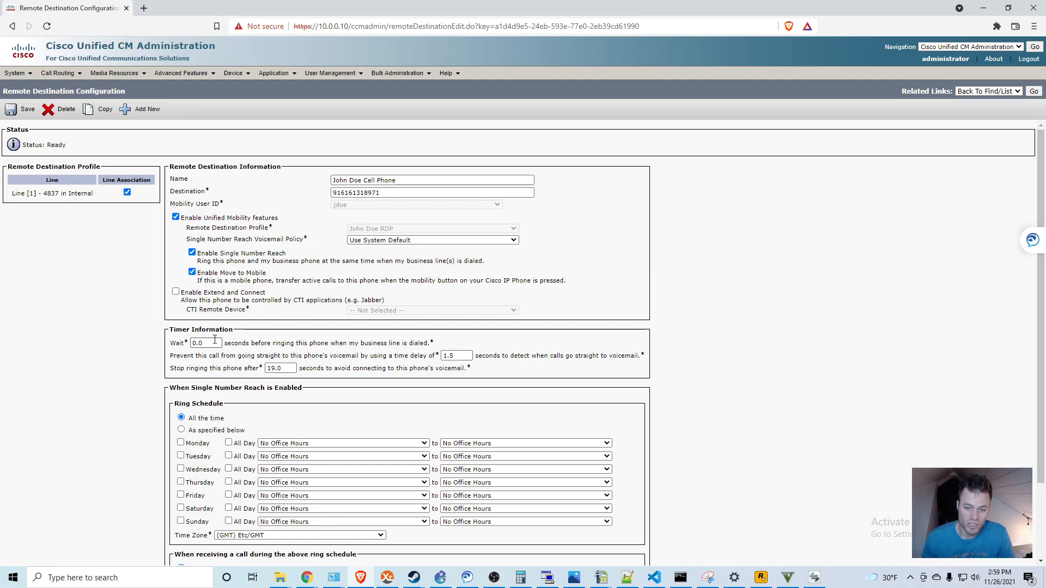
mouse_move(316, 372)
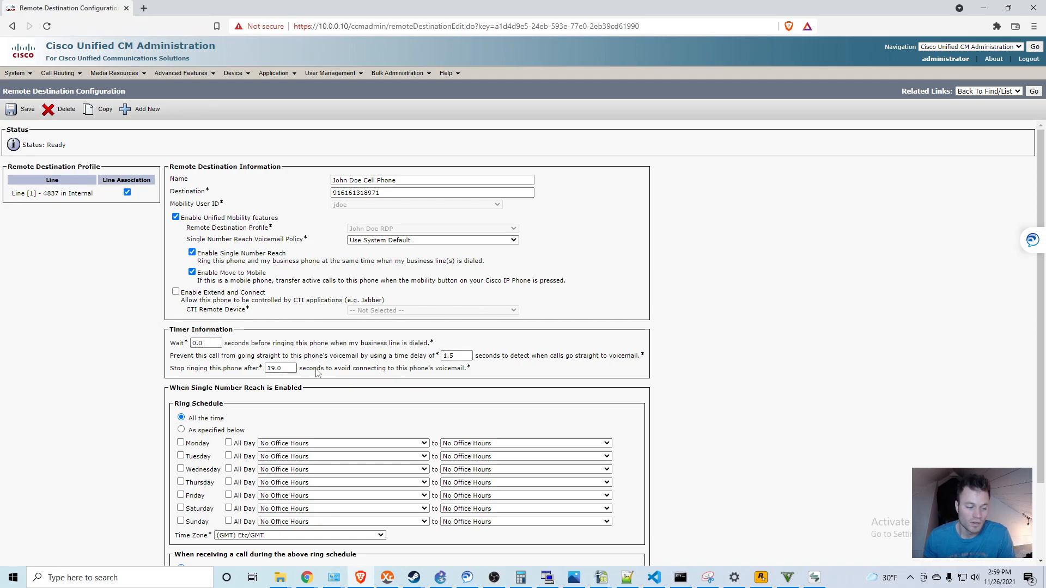